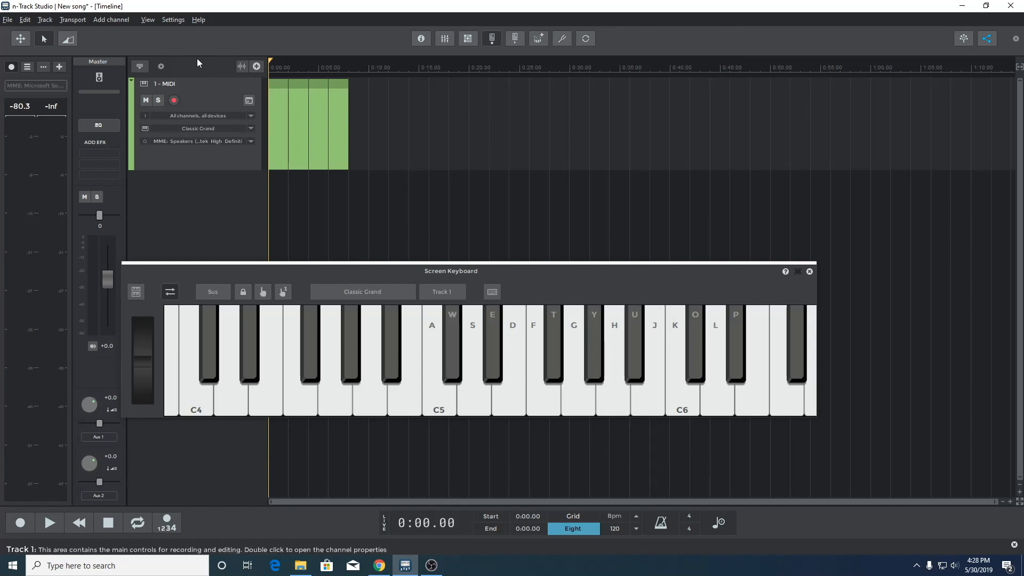
# Step: Set the audio devices to WasAPI Speakers and Microphone (Scarlett 6i6 USB) and confirm
pyautogui.click(173, 19)
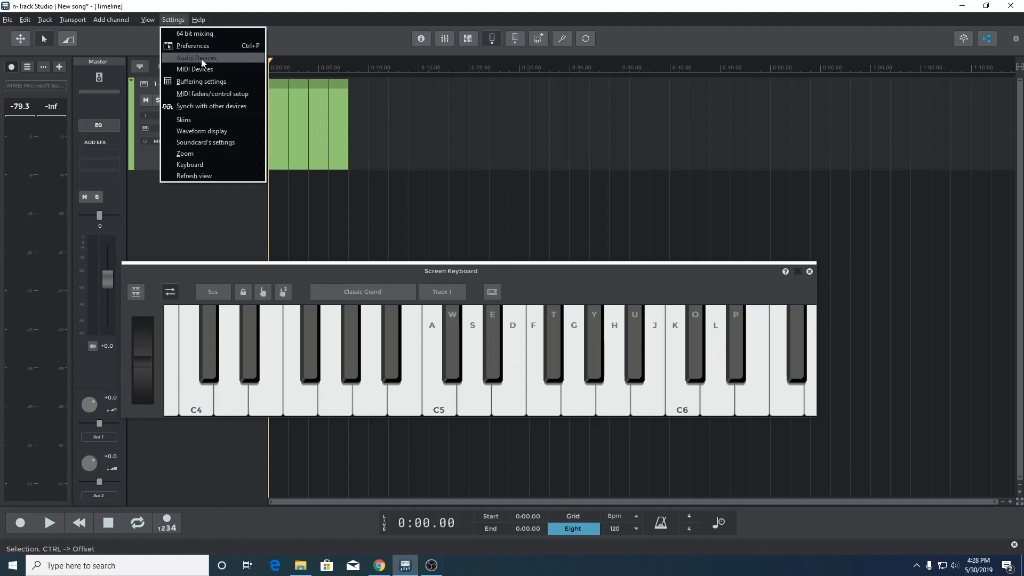
pyautogui.moveTo(188, 83)
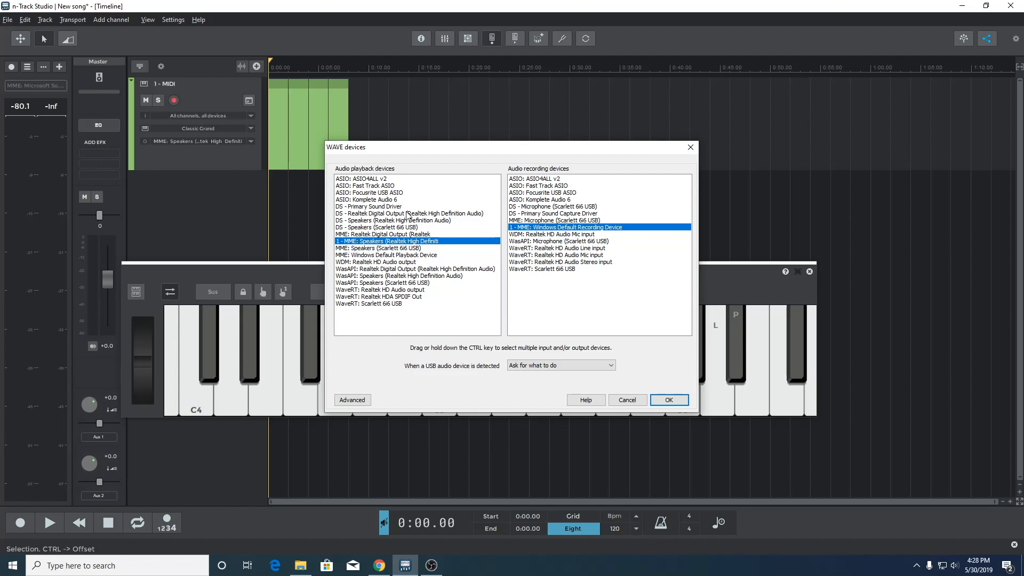
pyautogui.moveTo(389, 297)
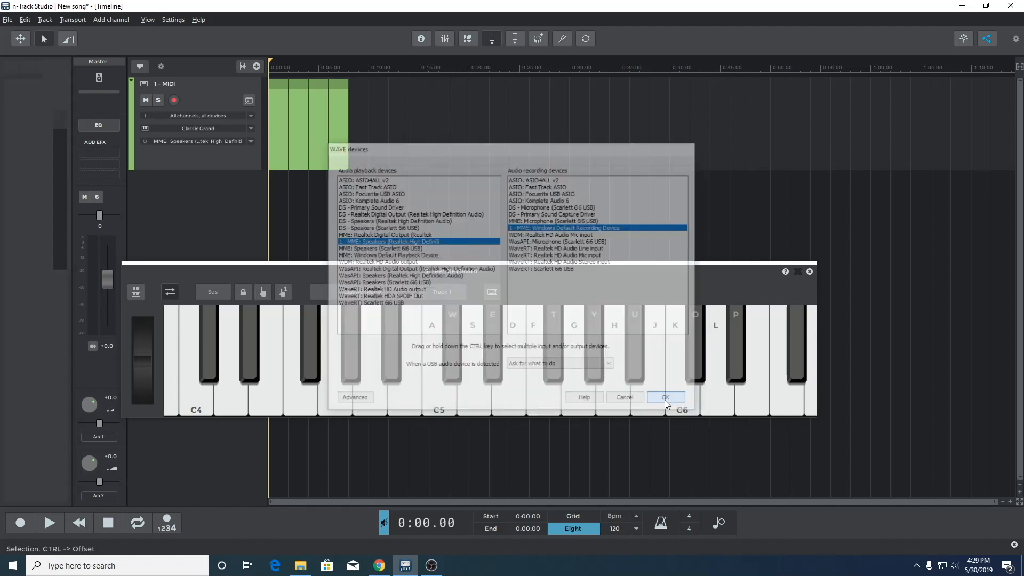
pyautogui.click(666, 397)
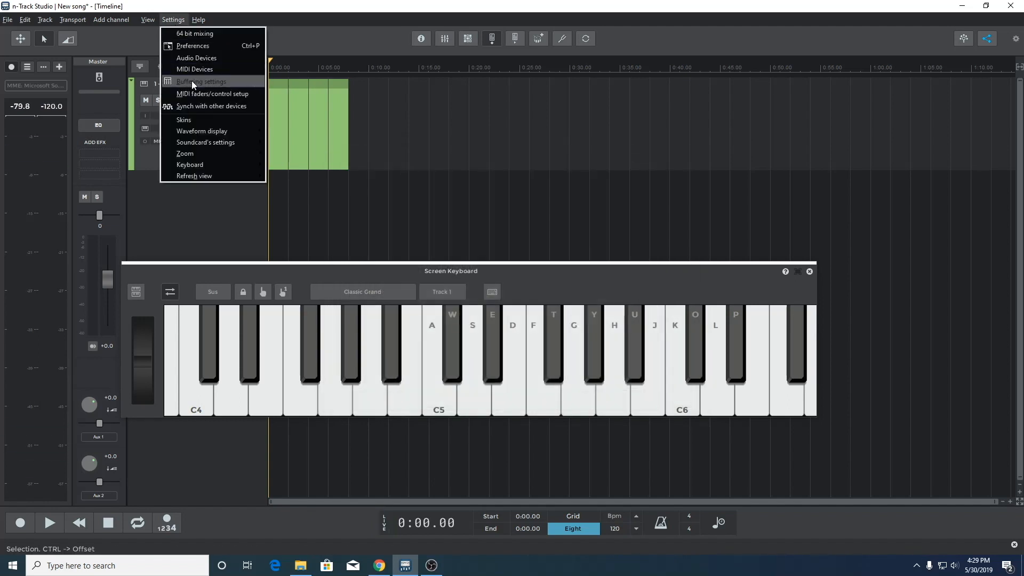
pyautogui.click(201, 81)
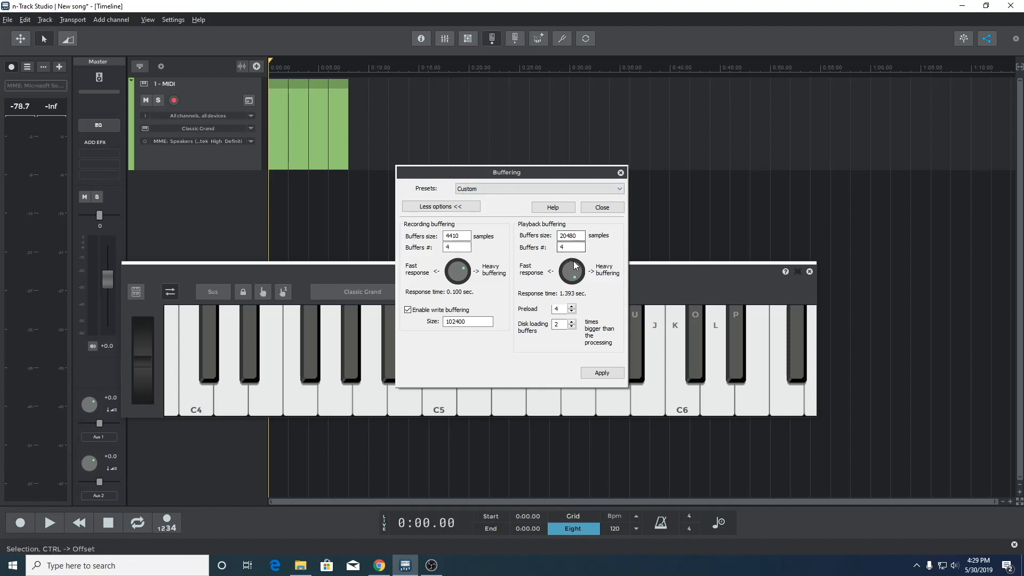
pyautogui.moveTo(577, 289)
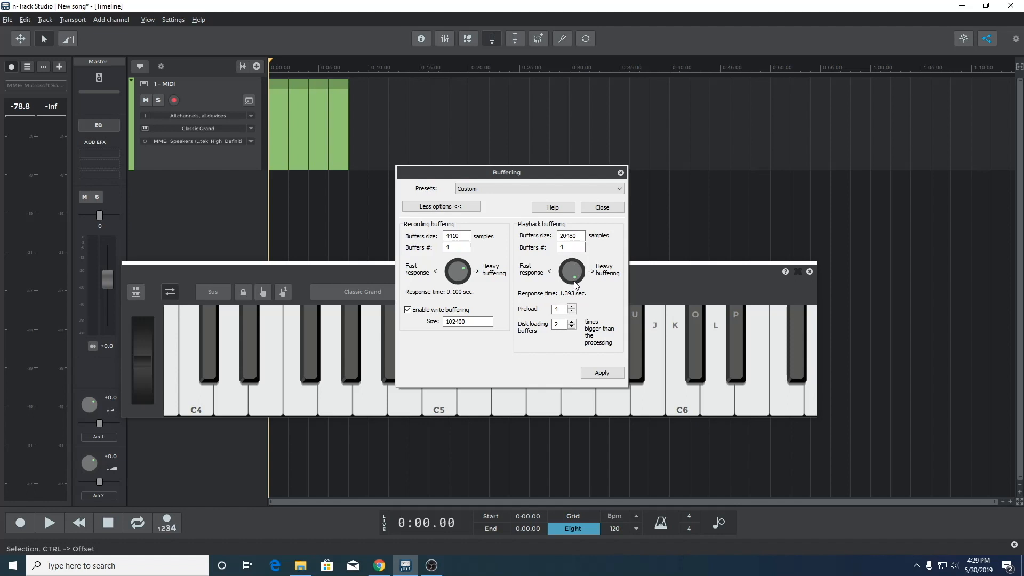
pyautogui.moveTo(555, 285)
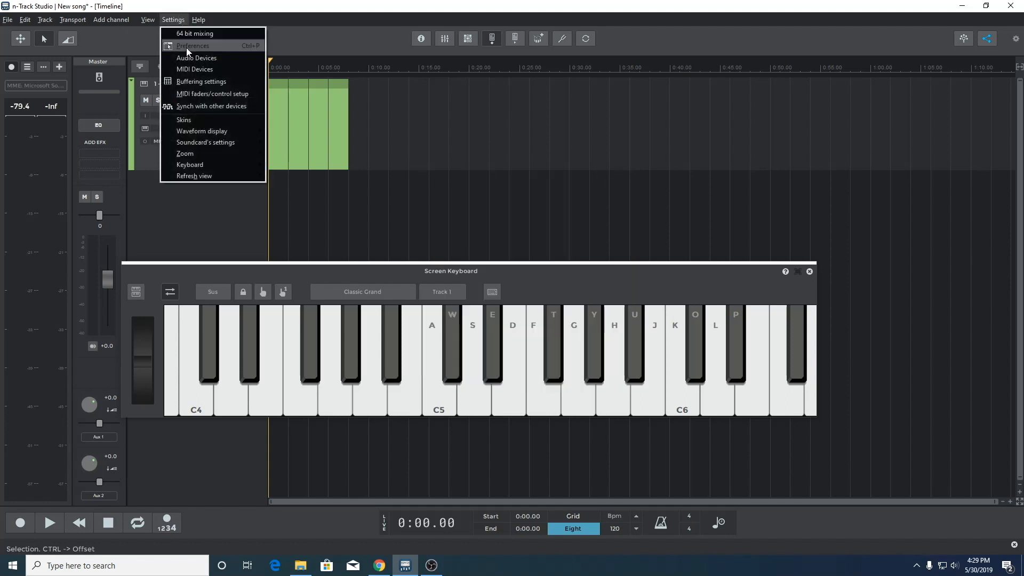
pyautogui.click(196, 57)
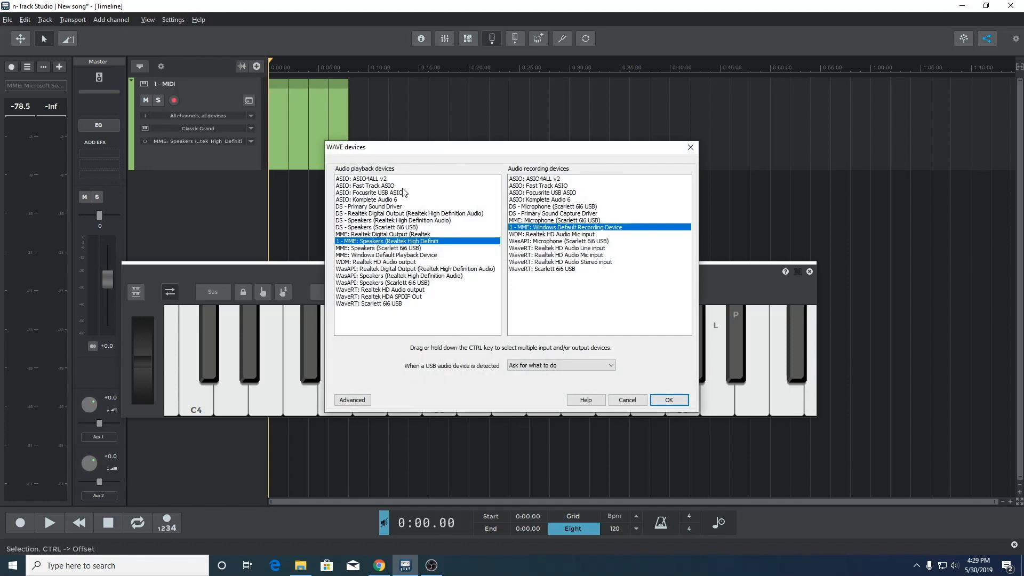
pyautogui.click(387, 282)
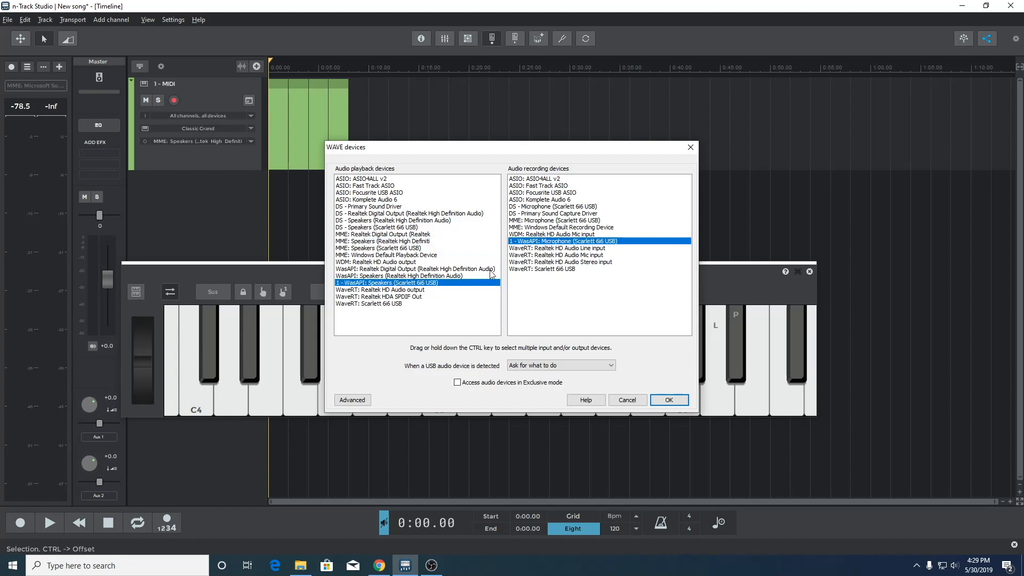
pyautogui.click(669, 400)
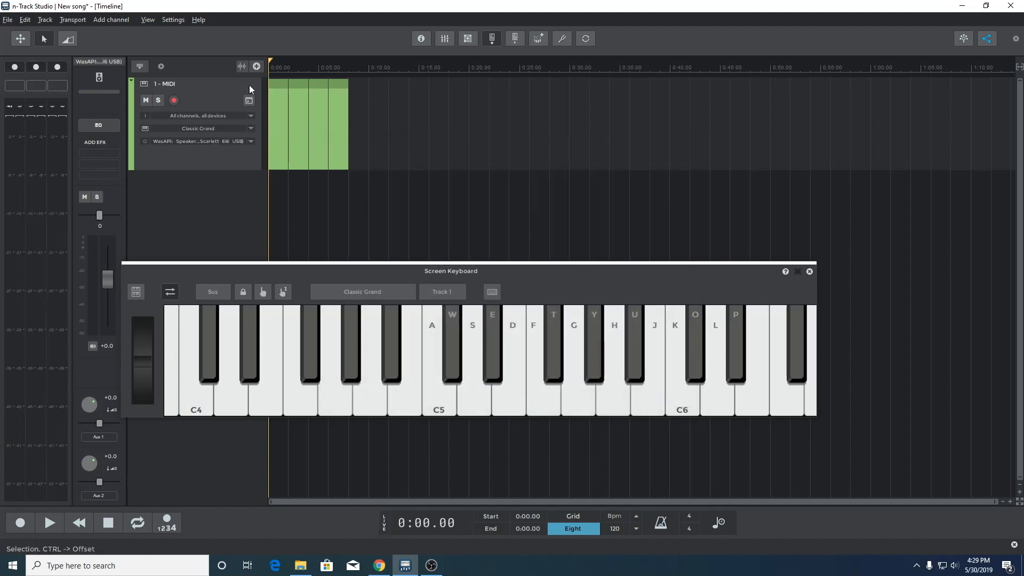
pyautogui.moveTo(437, 399)
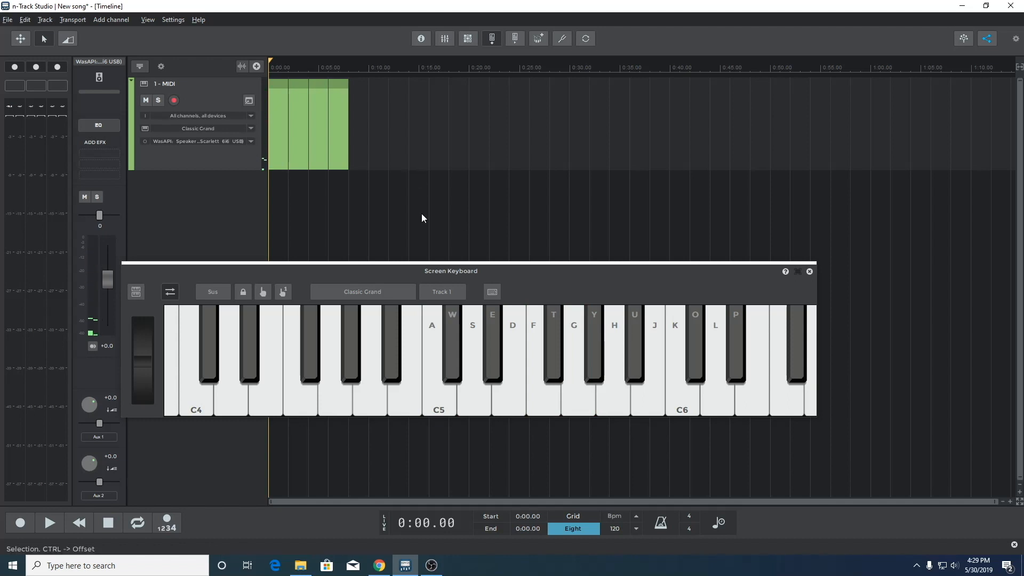
pyautogui.click(172, 19)
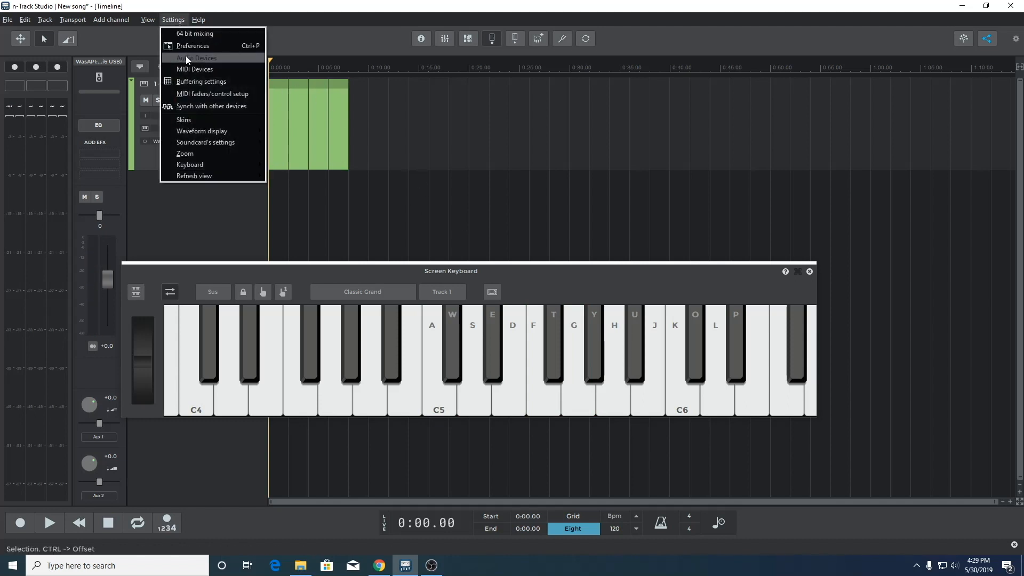
pyautogui.click(201, 81)
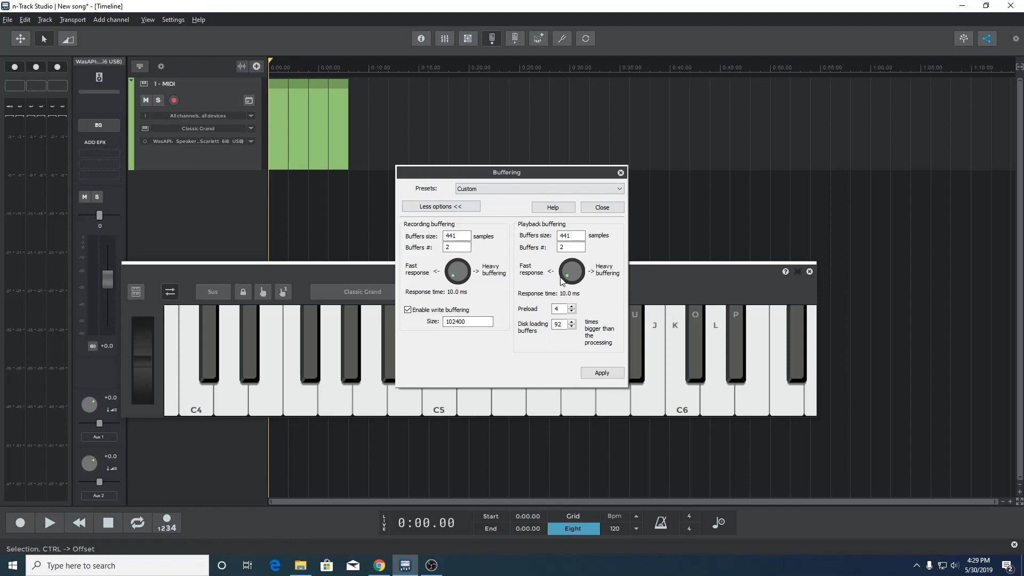
pyautogui.click(566, 248)
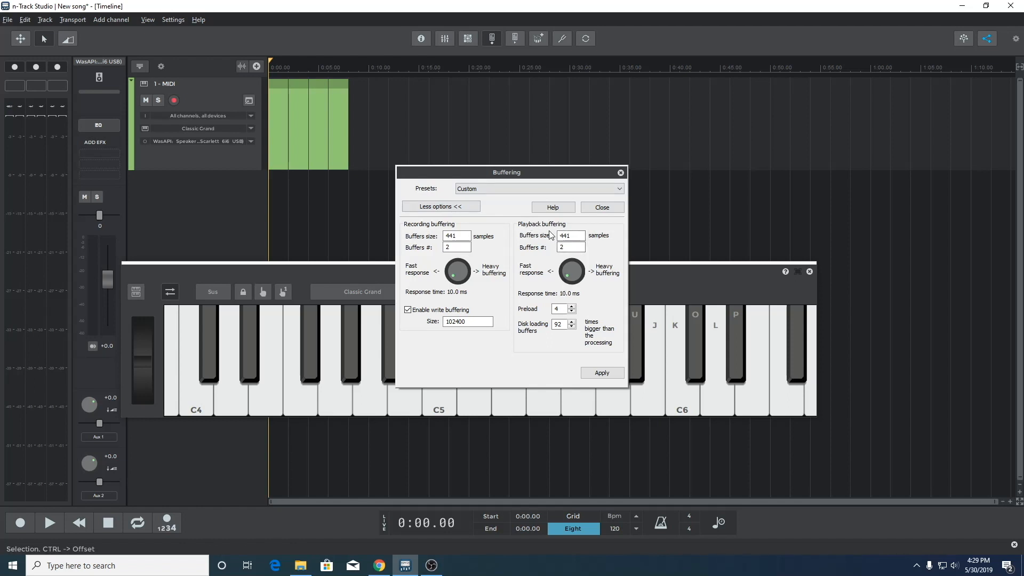
pyautogui.click(602, 207)
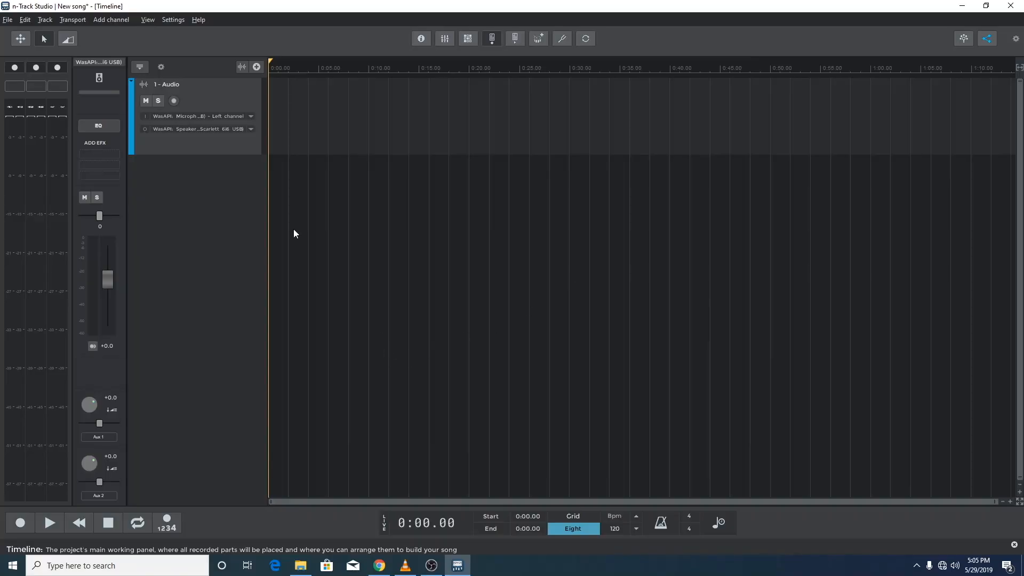
pyautogui.click(173, 19)
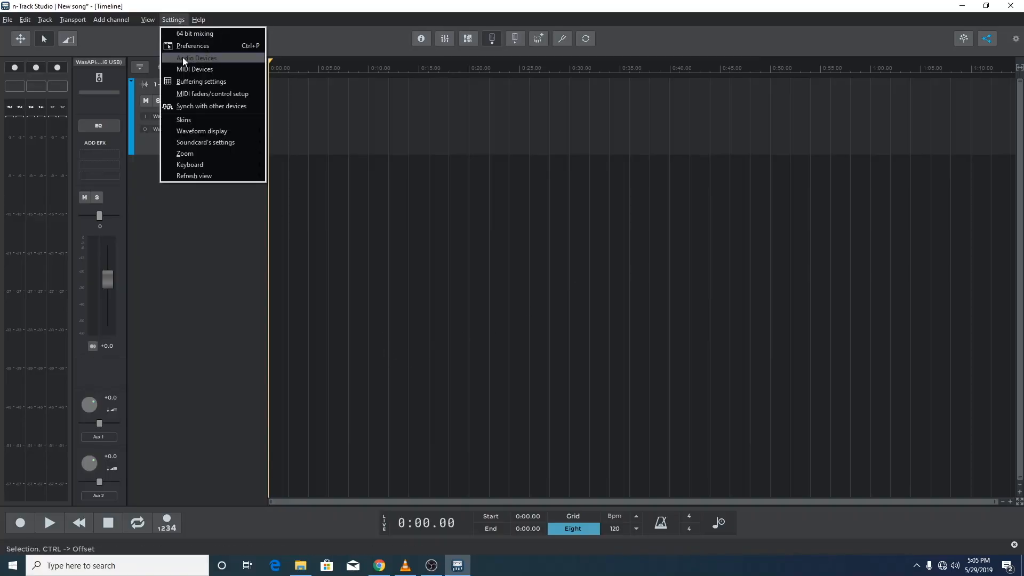
pyautogui.click(196, 57)
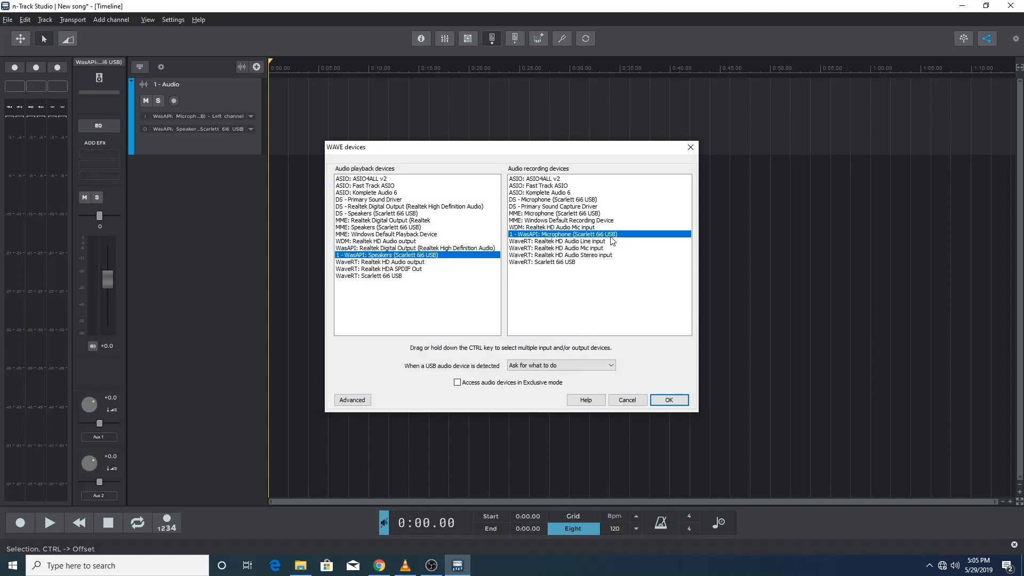
pyautogui.moveTo(640, 381)
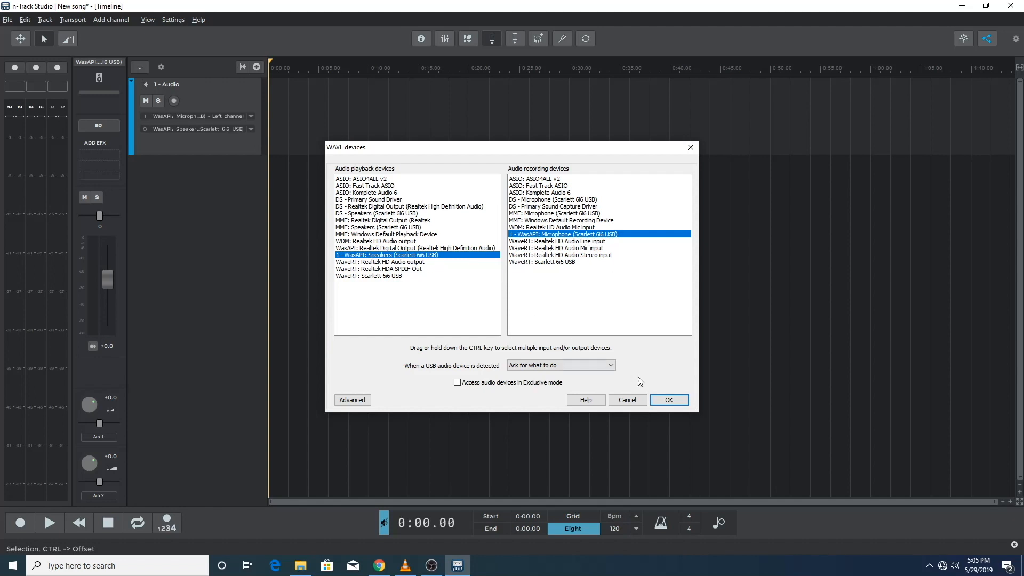
pyautogui.click(669, 400)
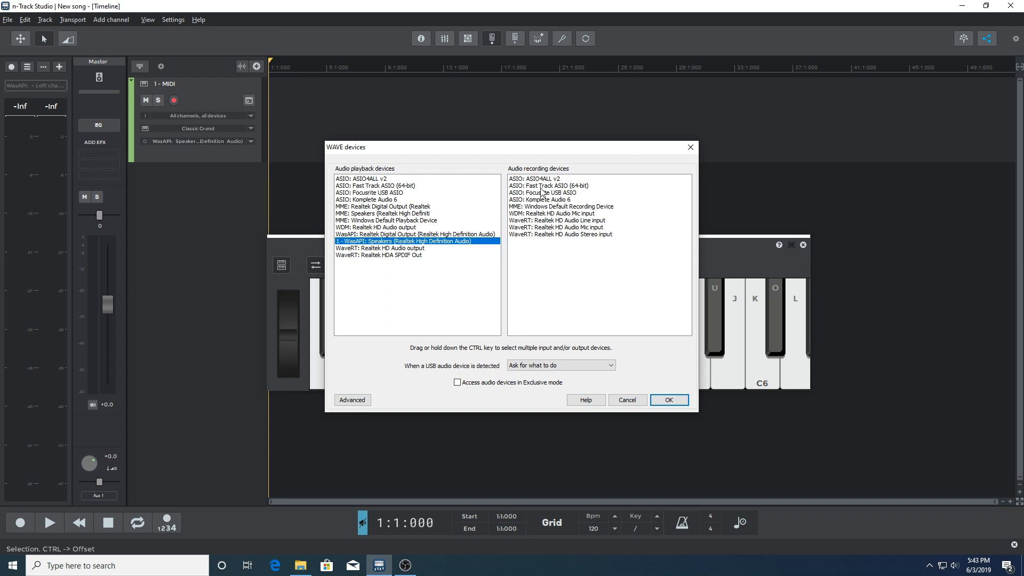
pyautogui.moveTo(575, 353)
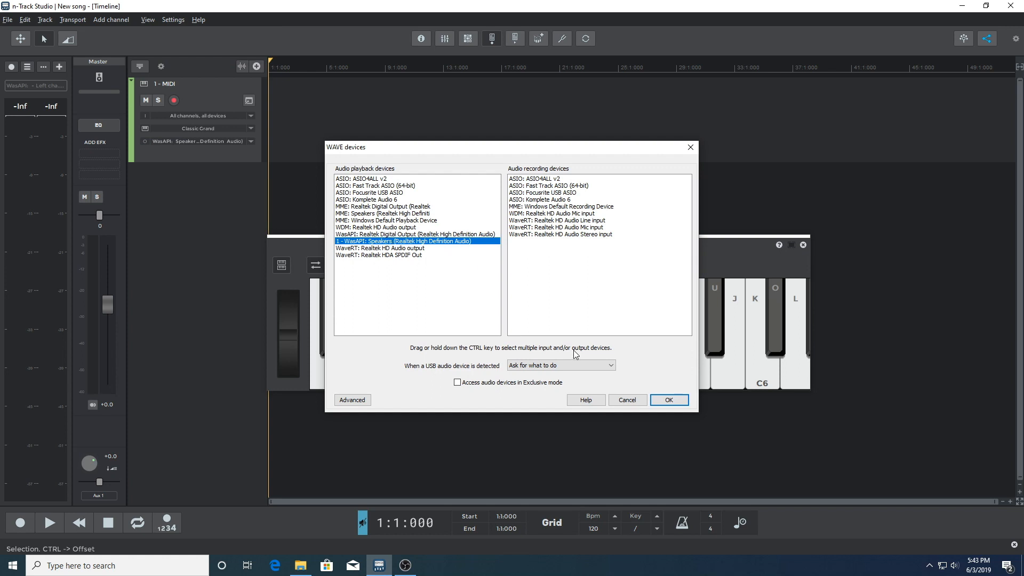
pyautogui.click(670, 400)
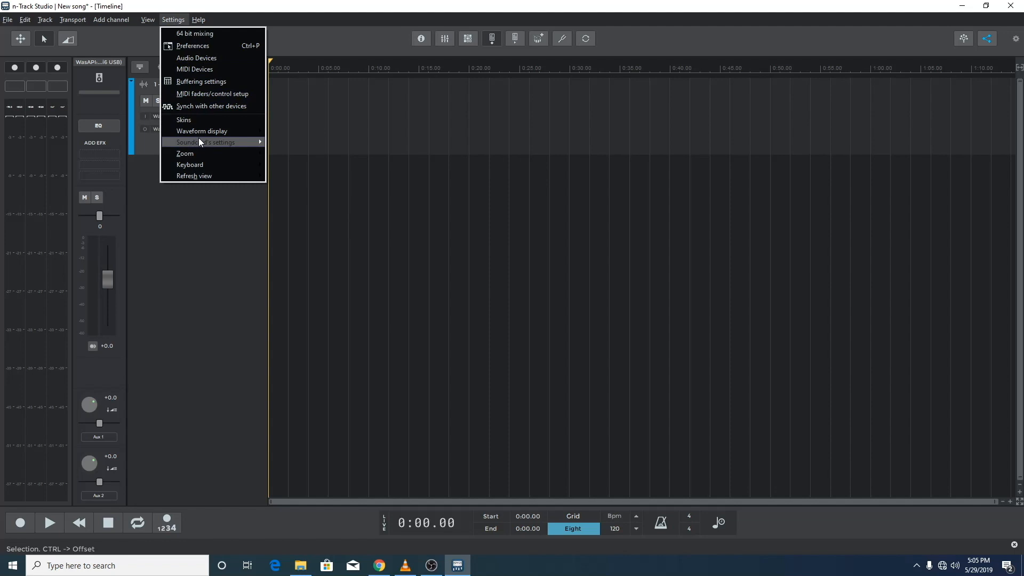
pyautogui.moveTo(203, 142)
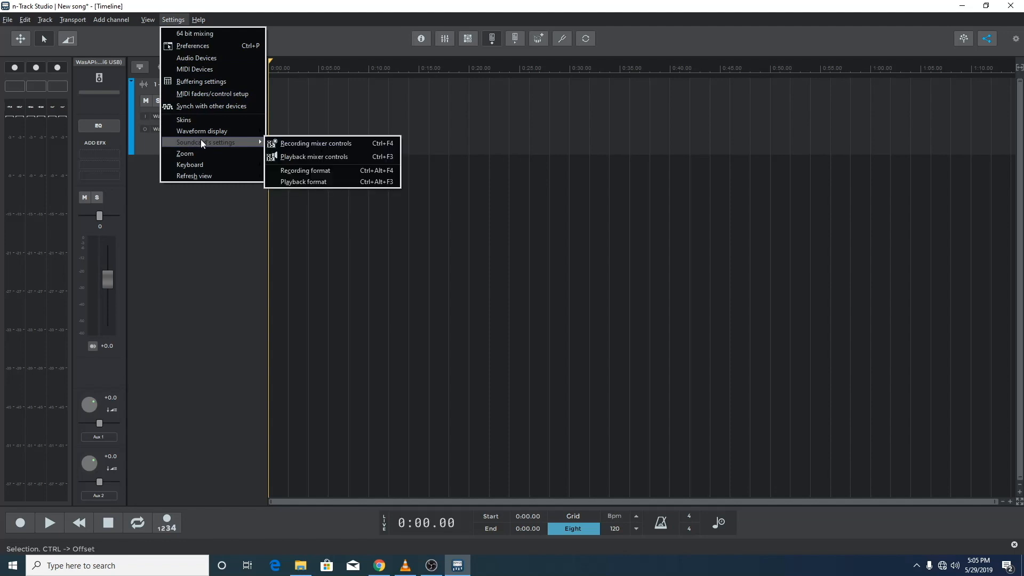
pyautogui.click(295, 148)
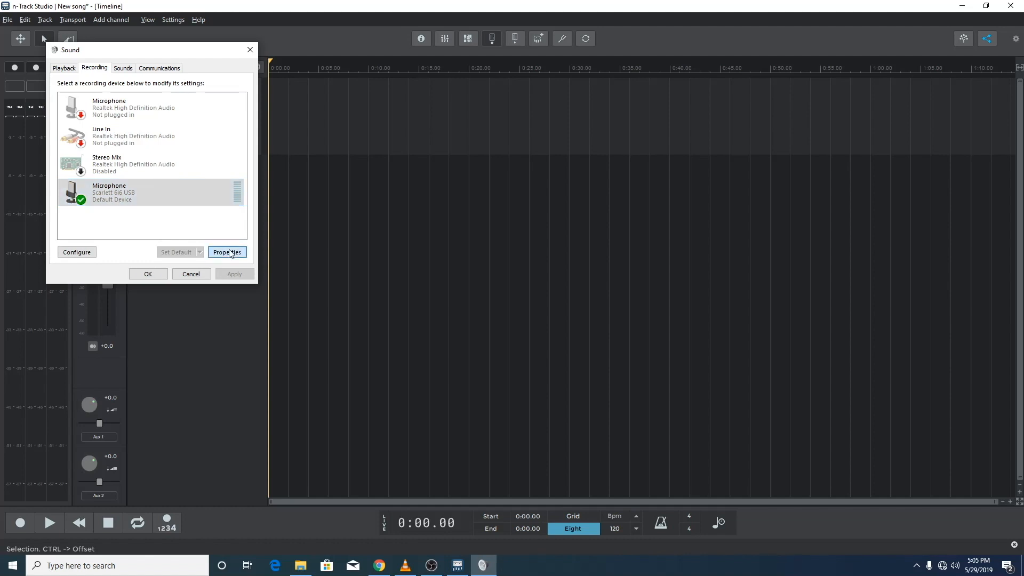
pyautogui.click(227, 252)
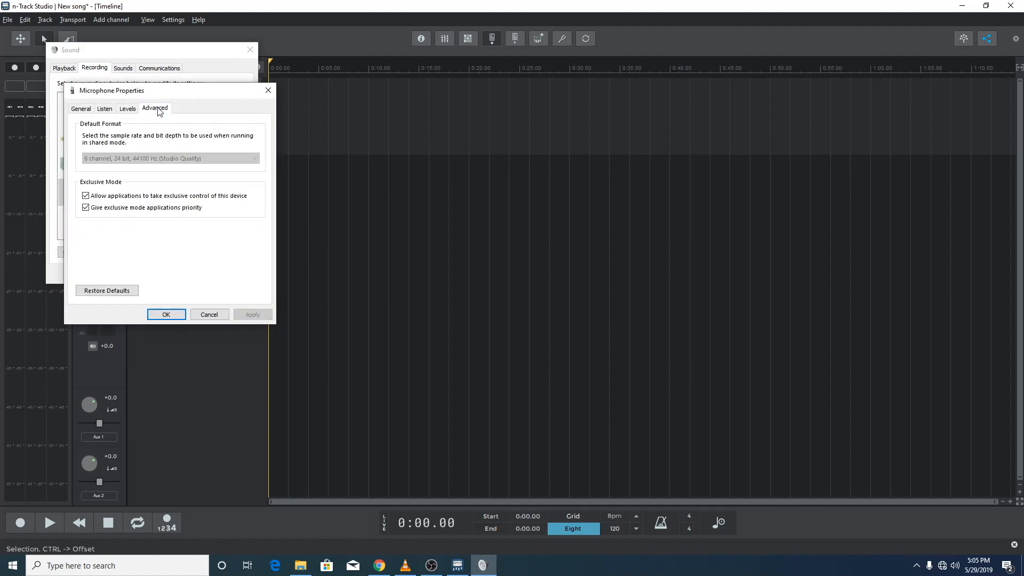
pyautogui.moveTo(147, 169)
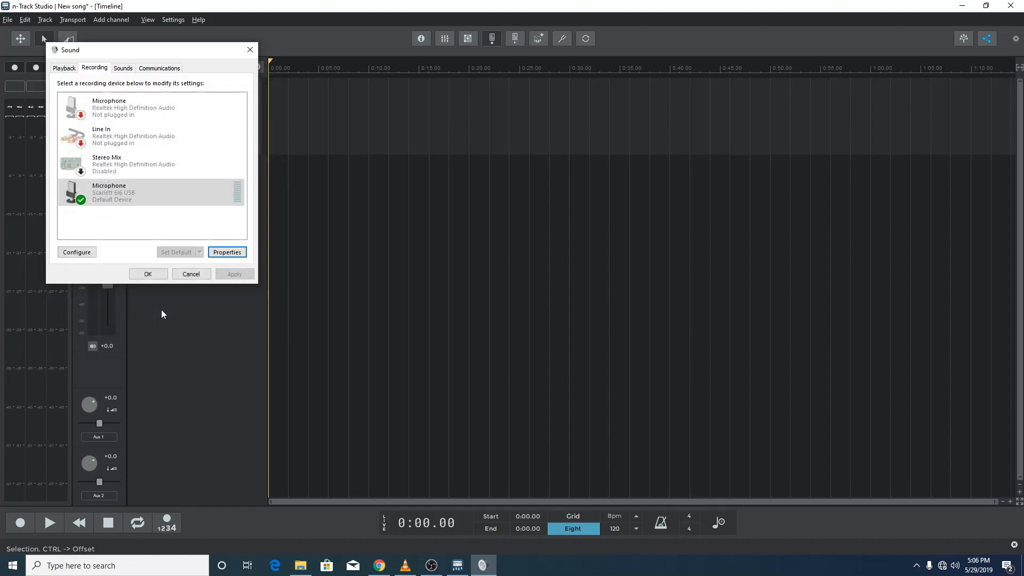
pyautogui.moveTo(168, 269)
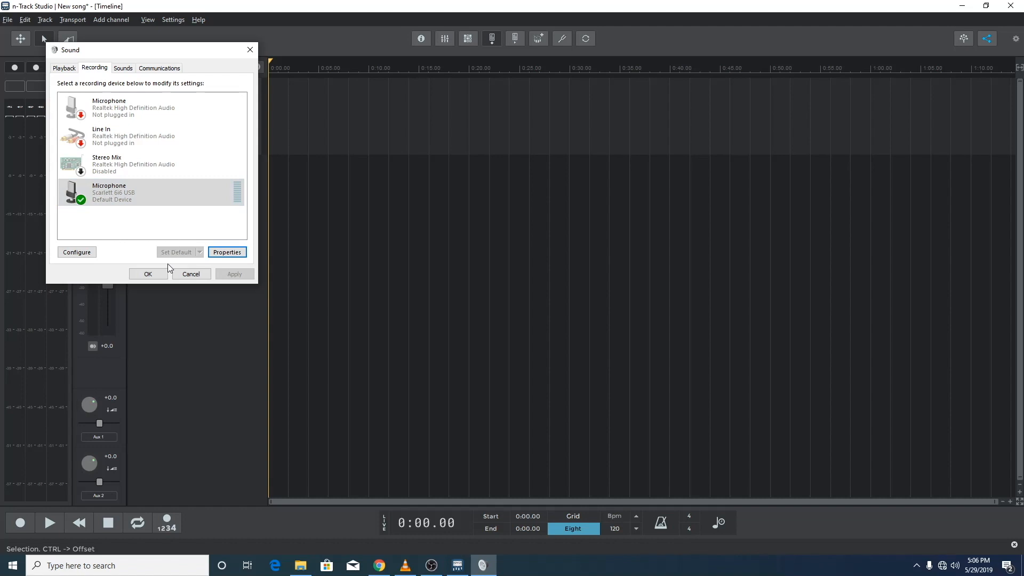
pyautogui.click(173, 20)
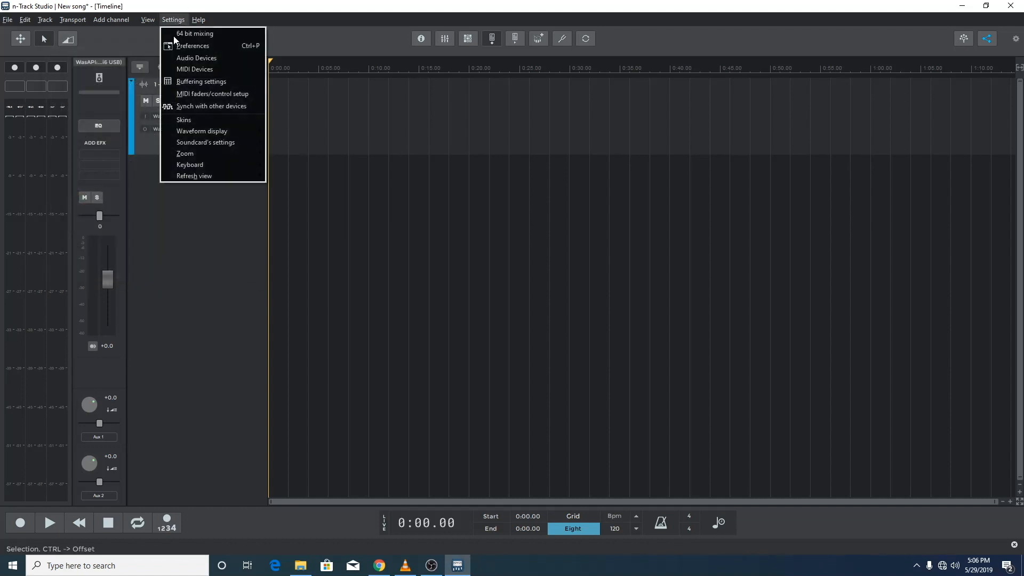
# Step: Verify the Scarlett speakers' Advanced format is 24-bit 44100 Hz with exclusive mode allowed, then close Sound
pyautogui.click(196, 58)
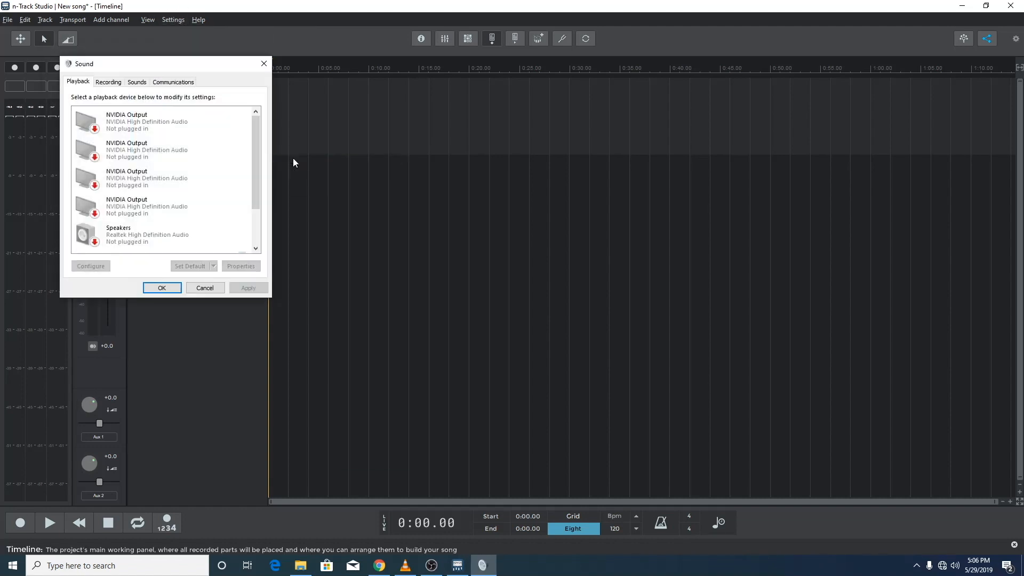
pyautogui.click(109, 81)
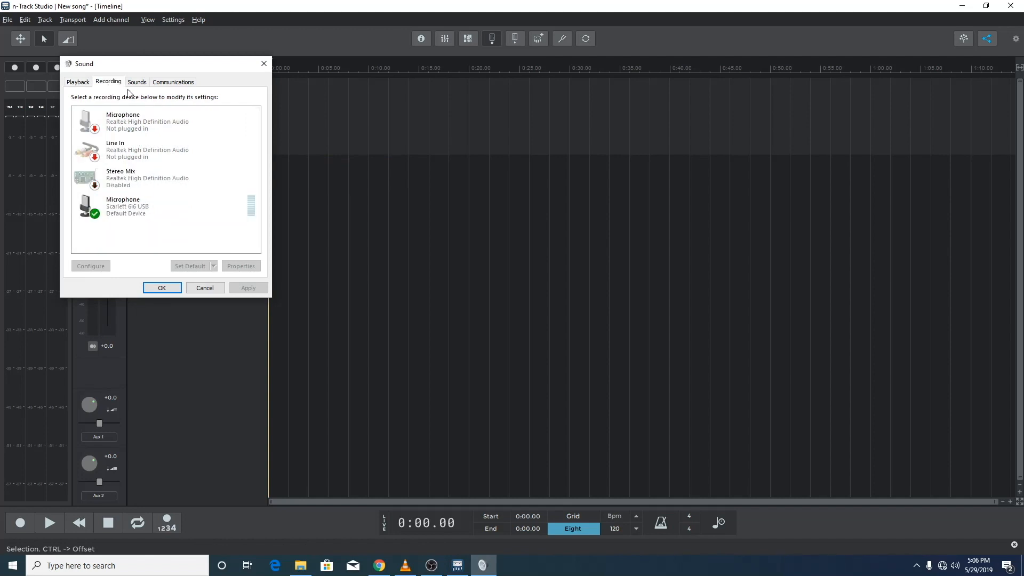
pyautogui.click(78, 81)
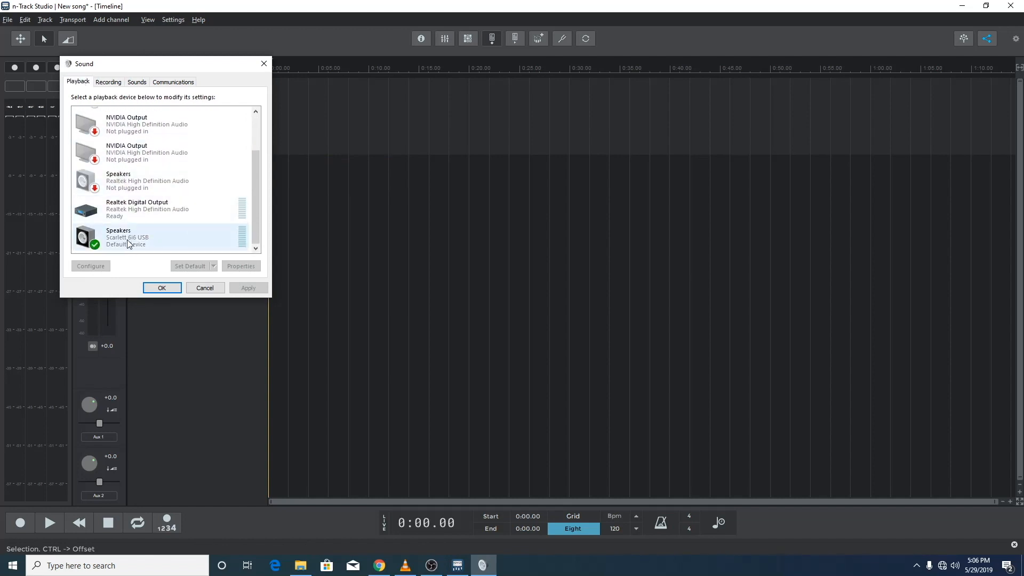
pyautogui.click(242, 266)
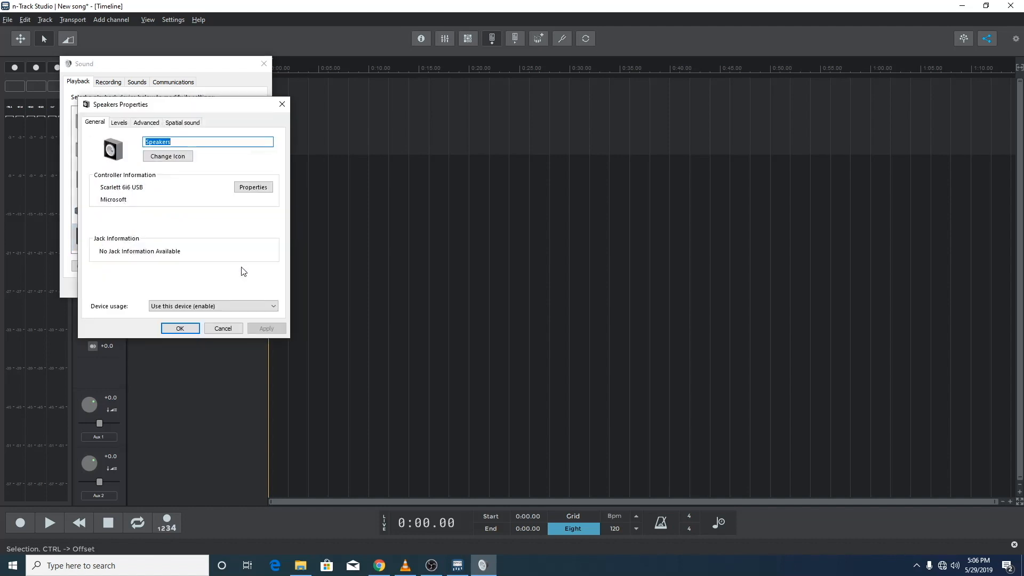
pyautogui.click(145, 122)
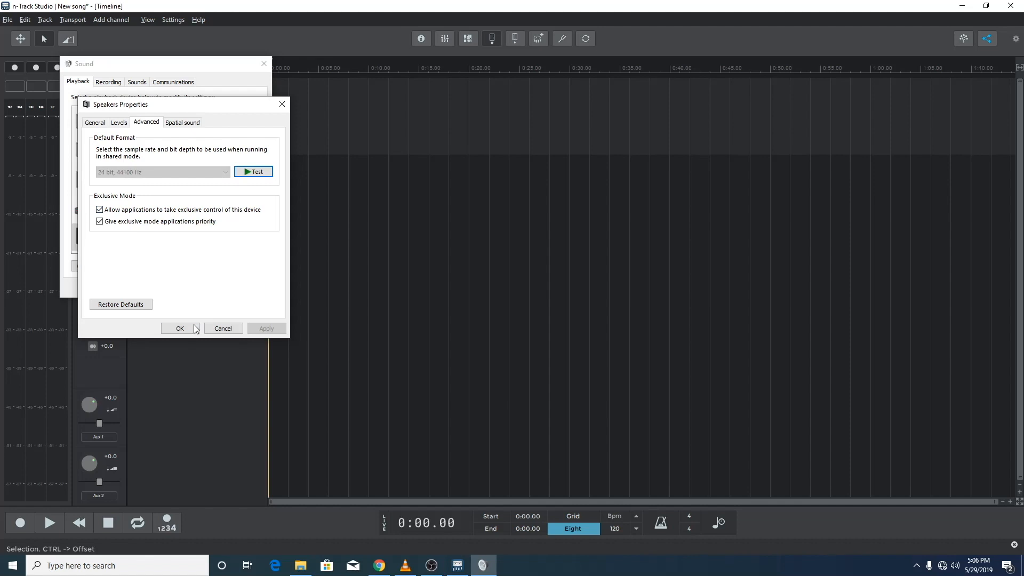
pyautogui.click(179, 328)
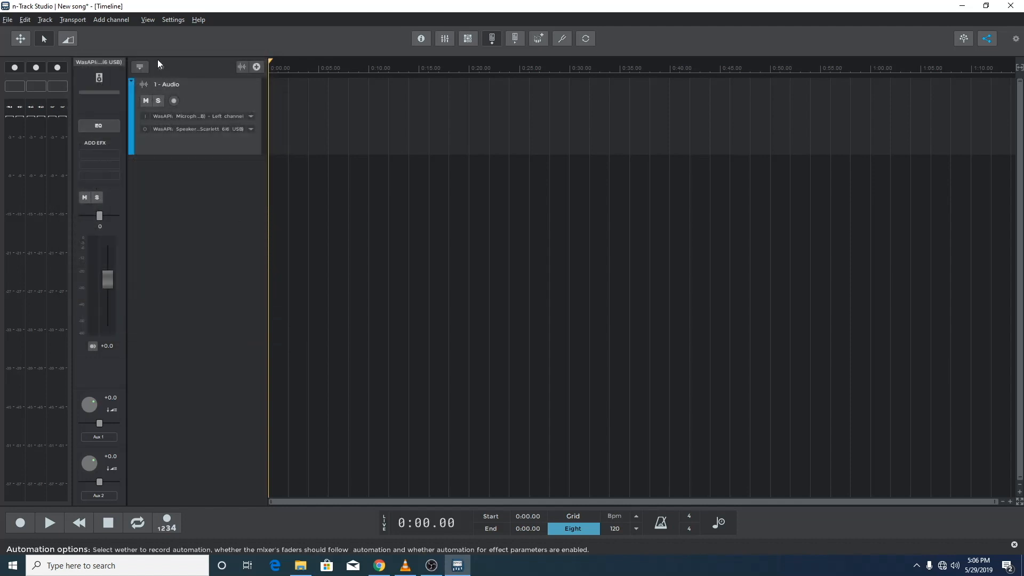
# Step: Show the Preferences recording settings with the sampling frequency at 44100 Hz
pyautogui.click(173, 19)
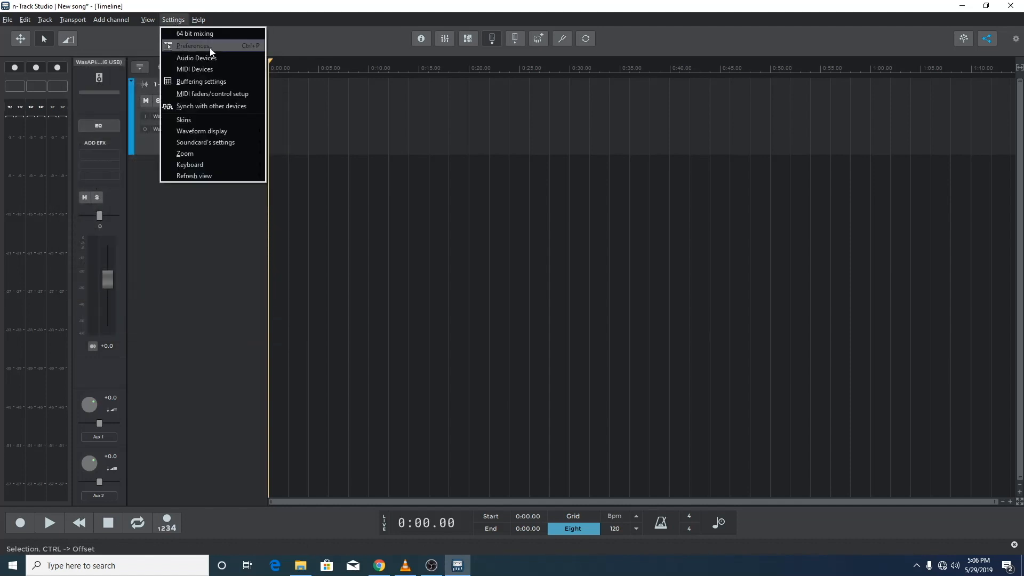
pyautogui.click(192, 45)
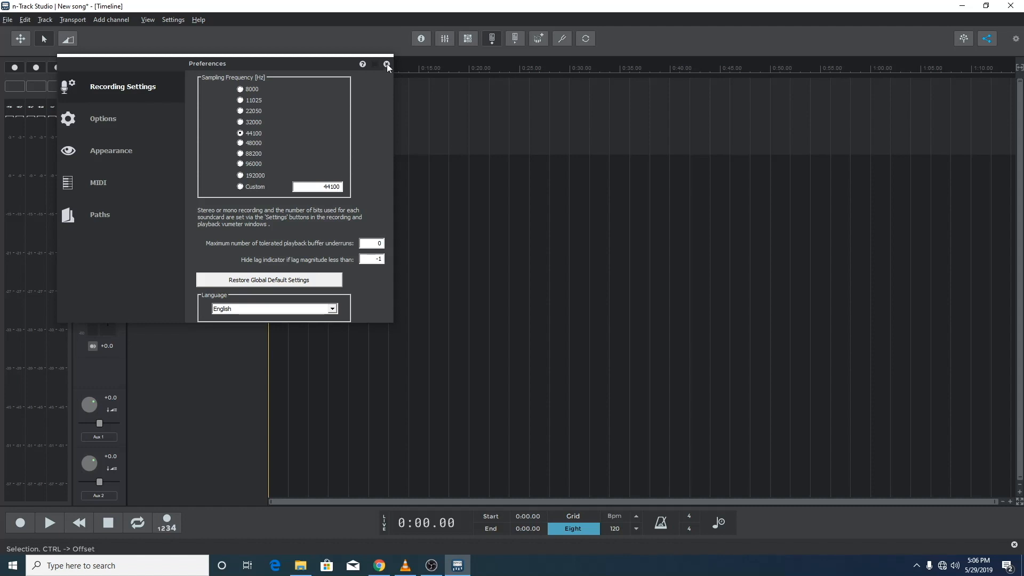
# Step: Browse the playback options: WaveRT Realtek, WaveRT Scarlett, WDM, Focusrite ASIO and DS Realtek outputs
pyautogui.click(173, 20)
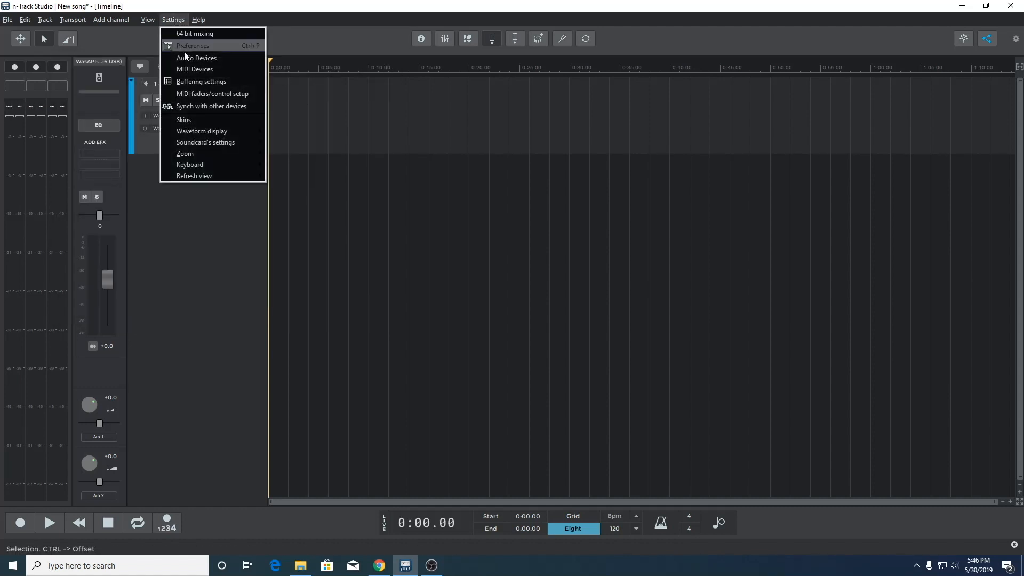
pyautogui.click(196, 58)
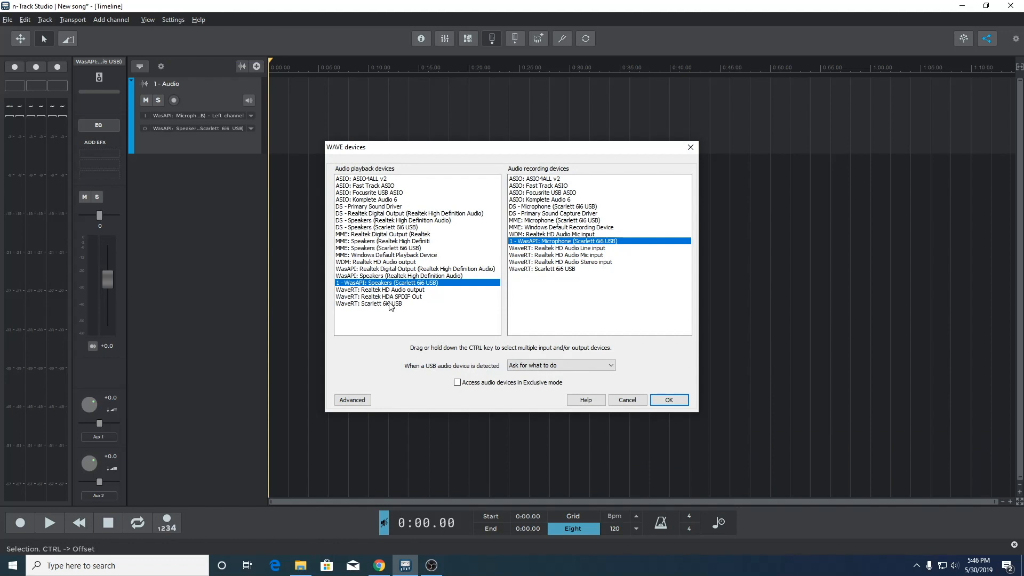
pyautogui.moveTo(446, 396)
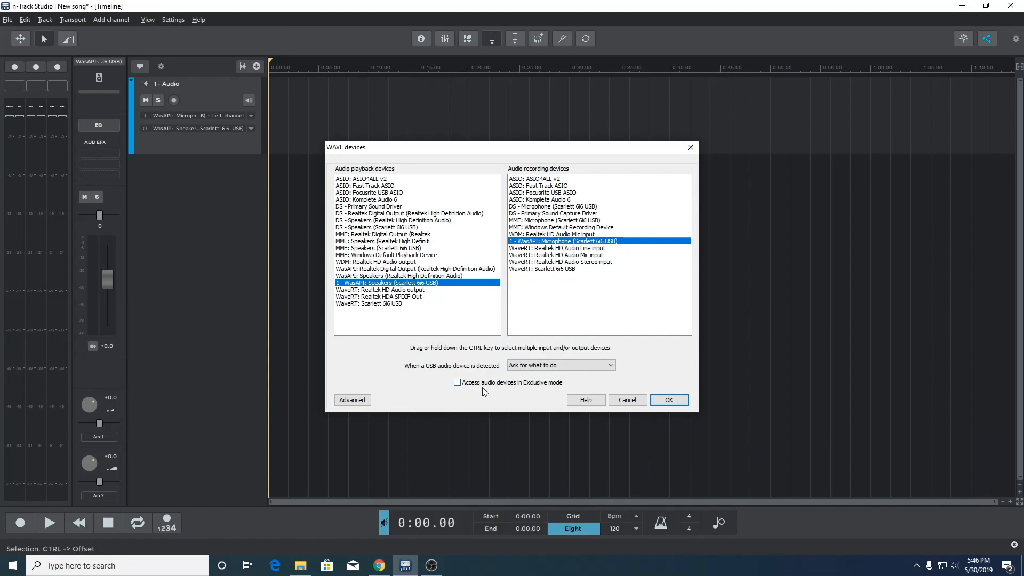
pyautogui.moveTo(529, 241)
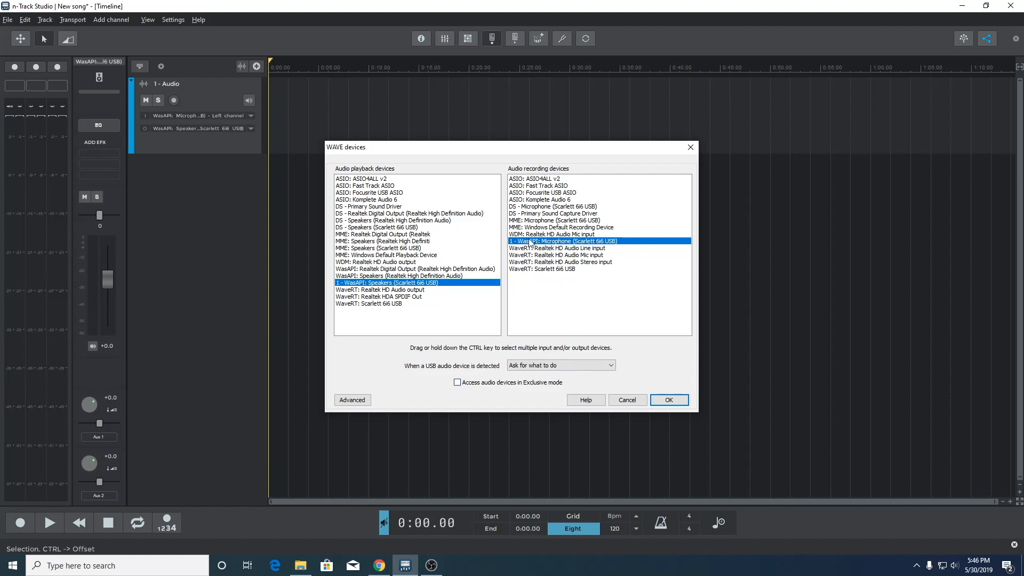
pyautogui.click(385, 290)
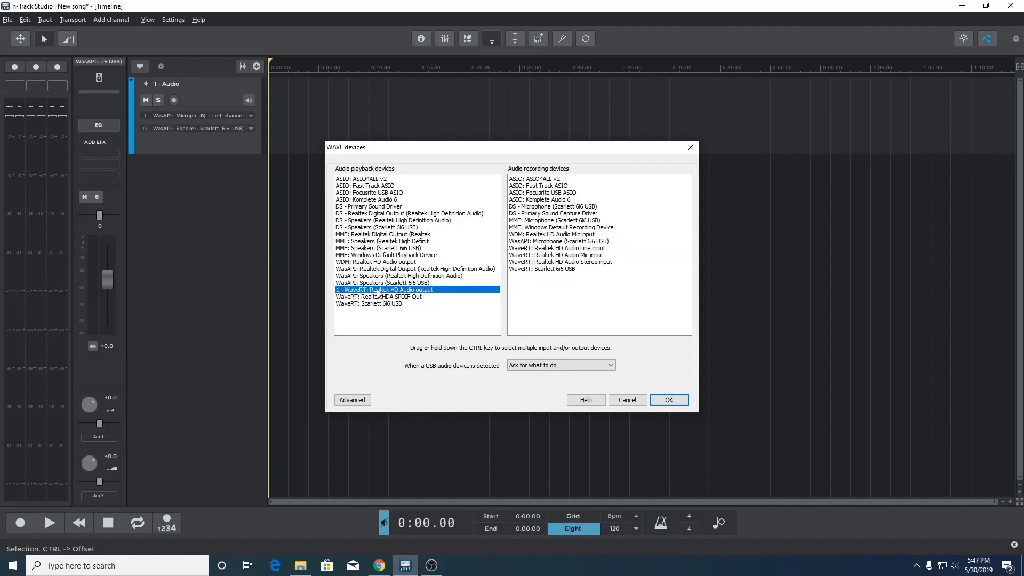
pyautogui.click(381, 303)
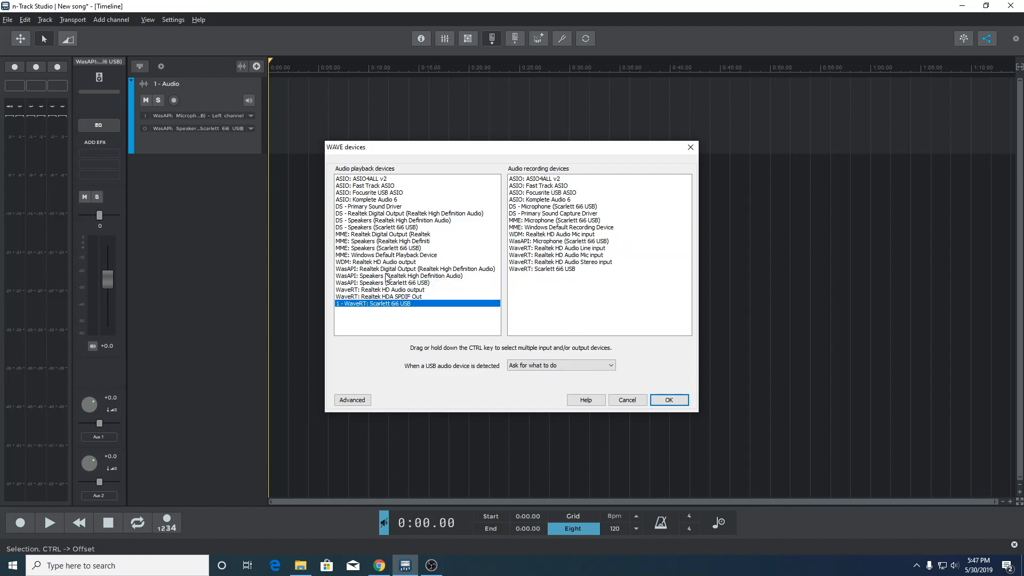
pyautogui.click(380, 261)
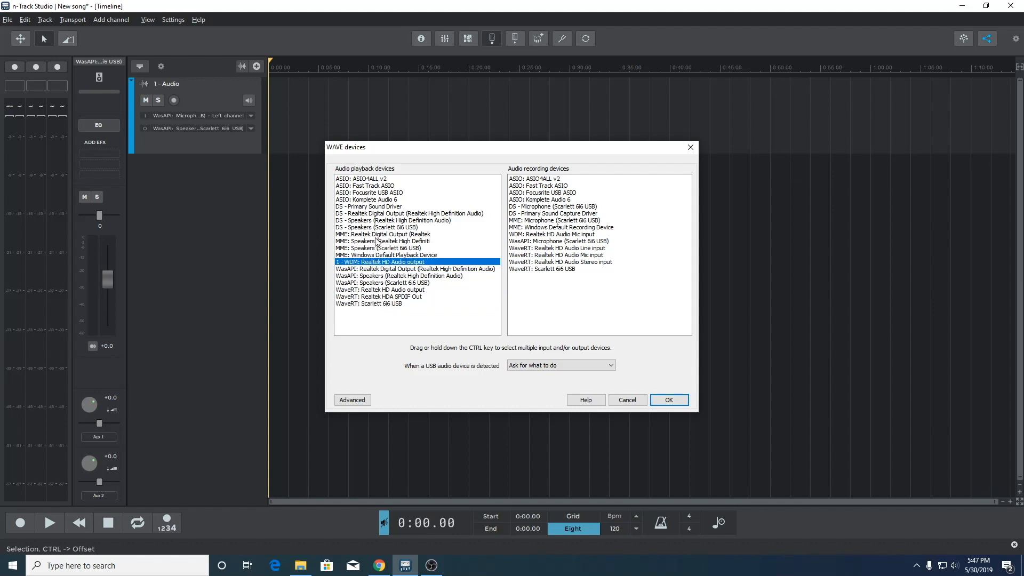
pyautogui.click(389, 192)
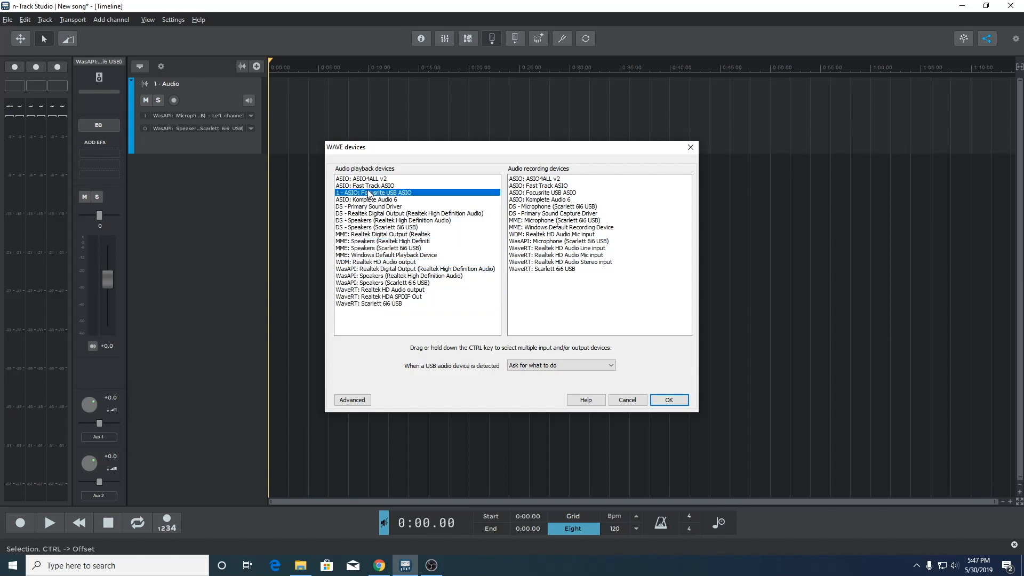
pyautogui.click(409, 214)
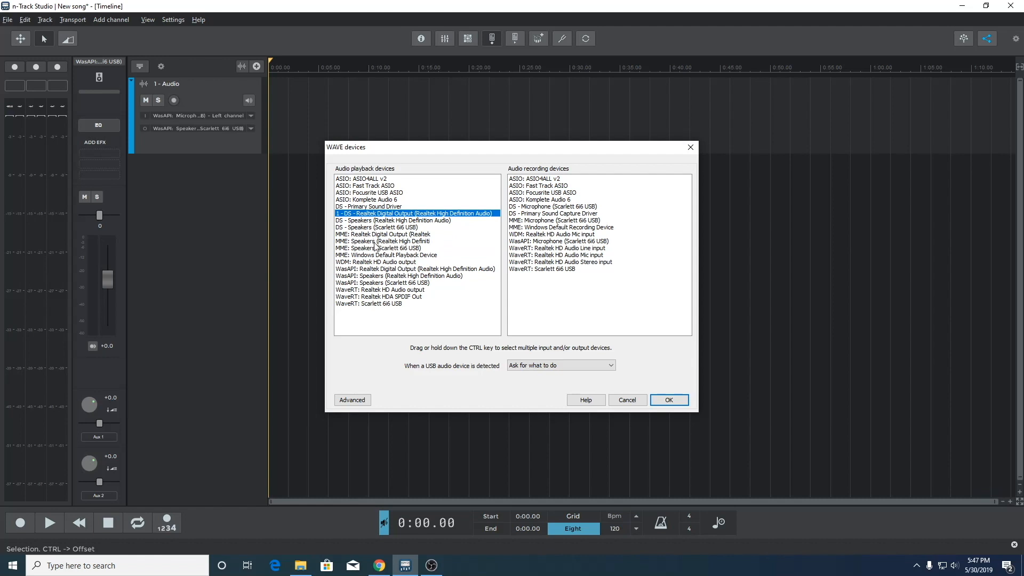
pyautogui.moveTo(382, 283)
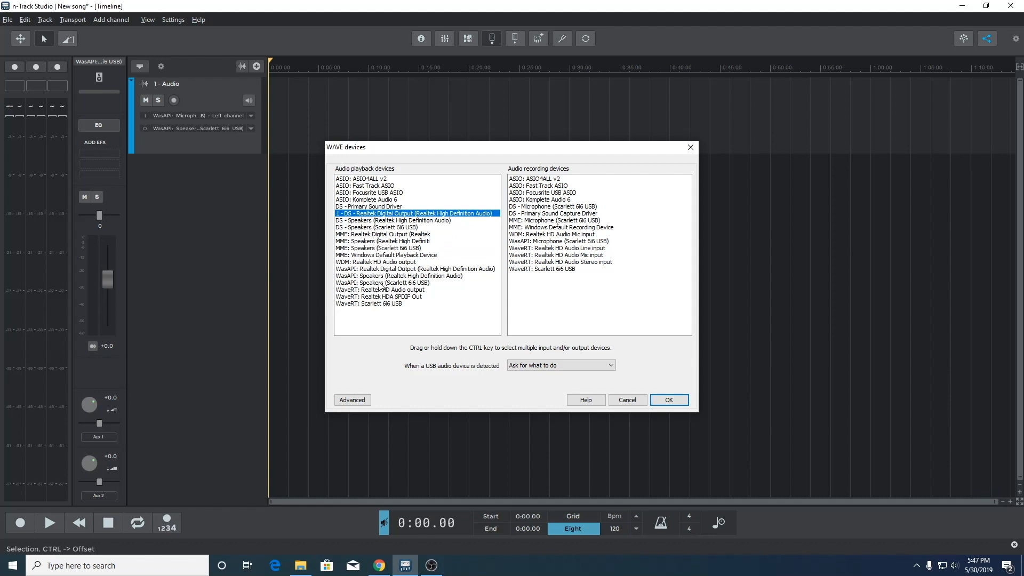
# Step: Keep WasAPI Scarlett speakers and microphone, enable exclusive-mode access and confirm
pyautogui.click(382, 283)
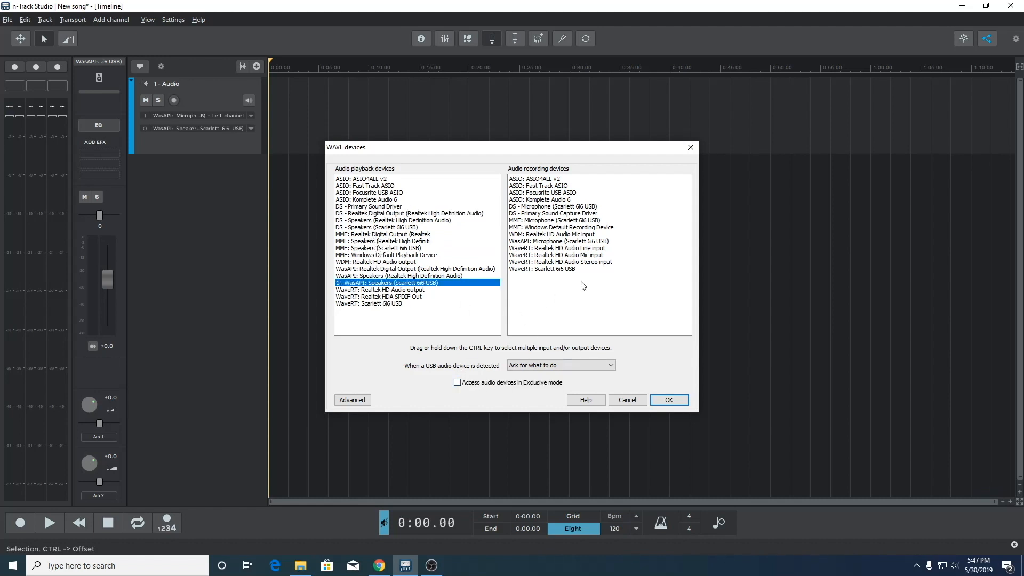
pyautogui.click(571, 241)
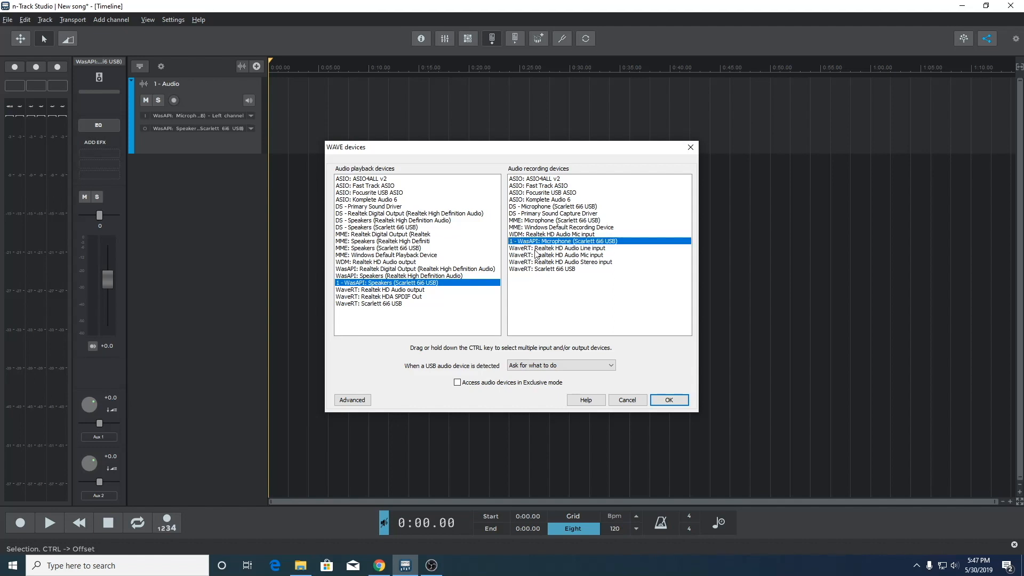
pyautogui.click(457, 382)
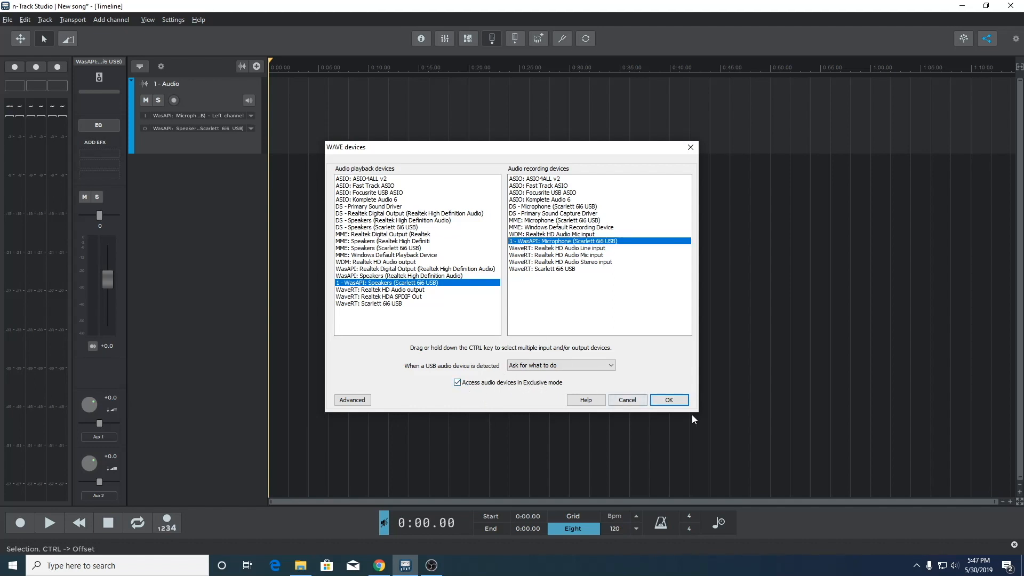
pyautogui.click(669, 399)
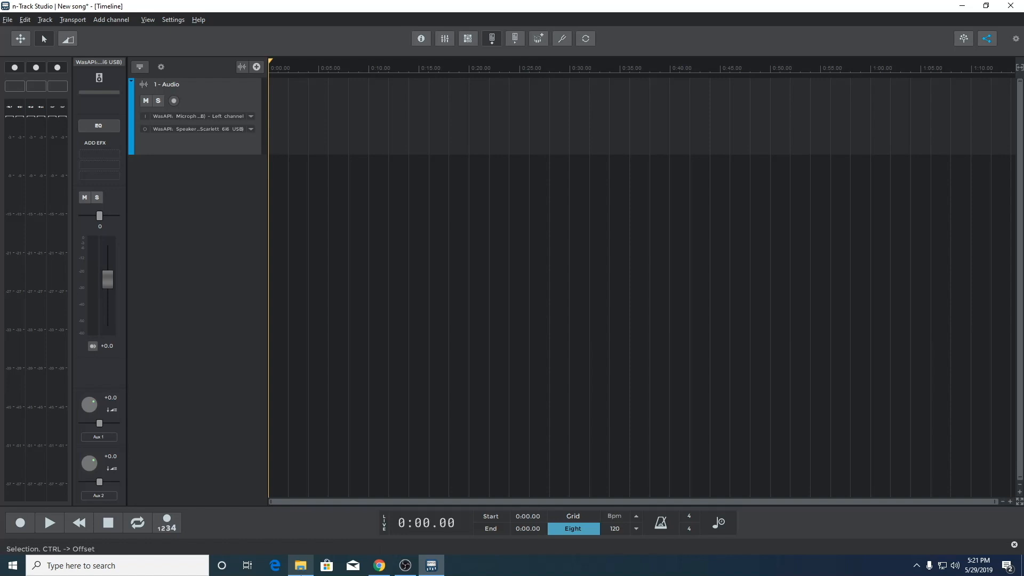
# Step: Check Kick.wav in Downloads is 48 kHz 24-bit stereo via its file properties
pyautogui.click(301, 565)
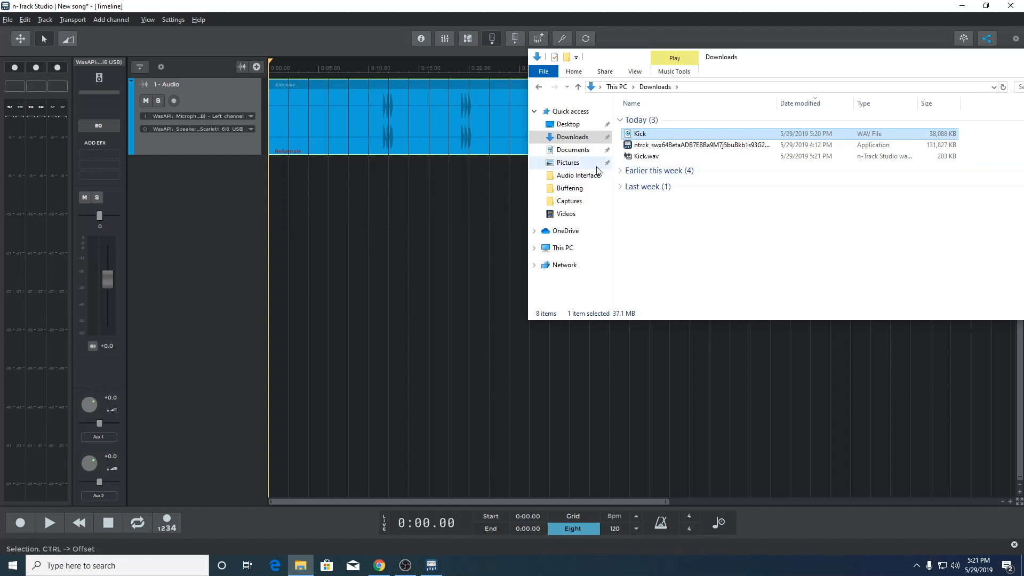
pyautogui.rightClick(639, 133)
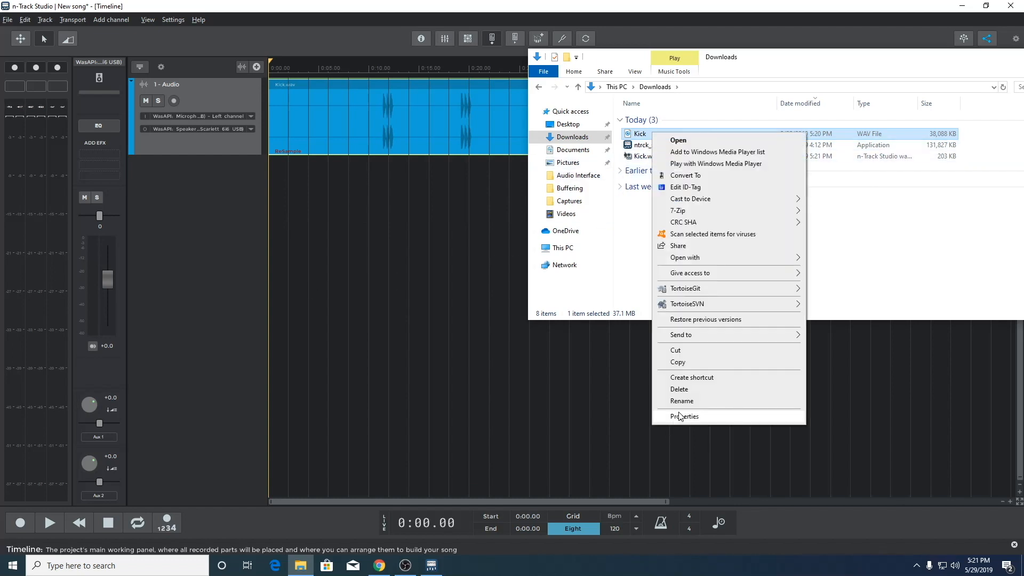
pyautogui.click(685, 416)
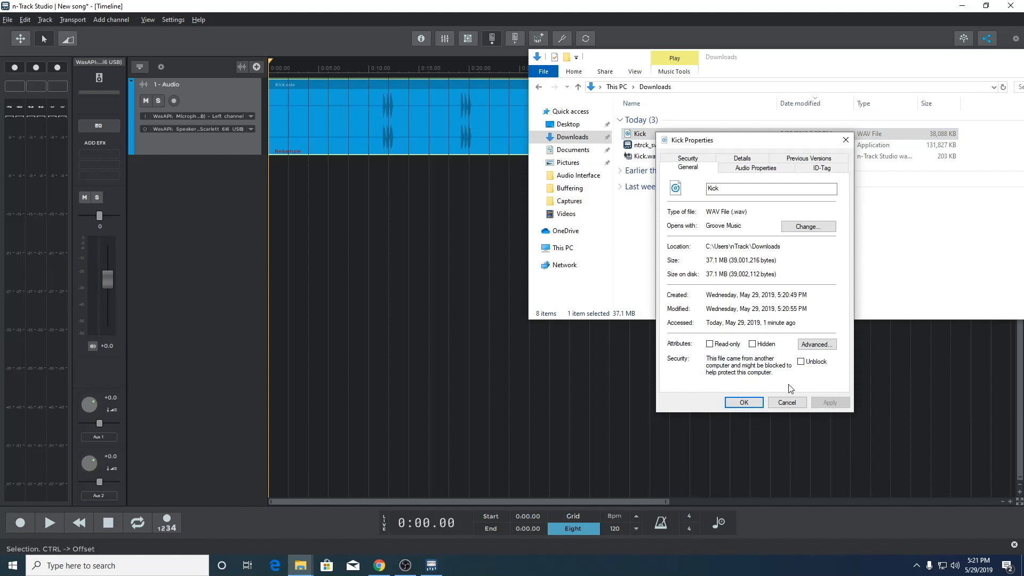
pyautogui.moveTo(768, 180)
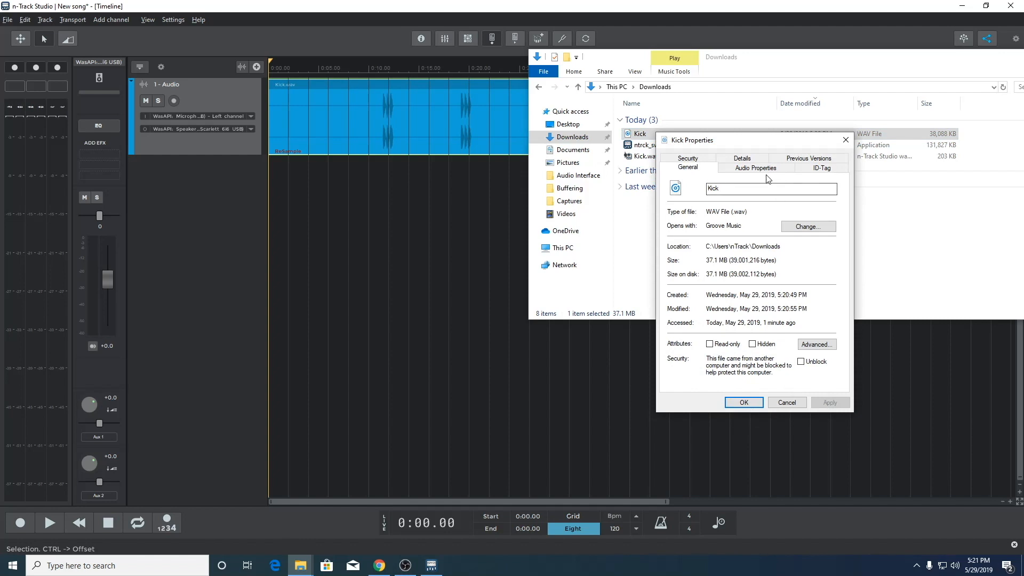
pyautogui.click(755, 169)
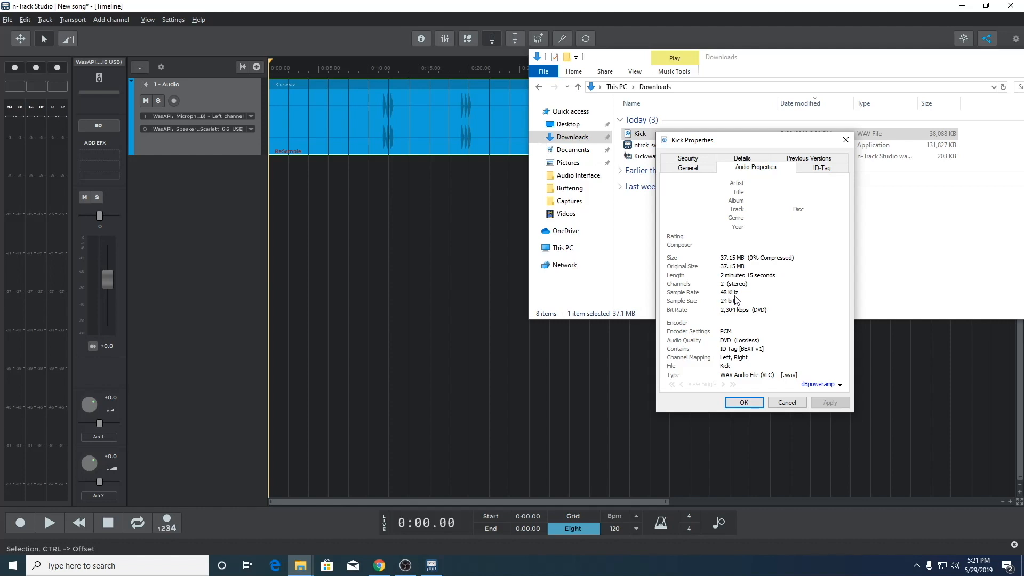
pyautogui.click(745, 402)
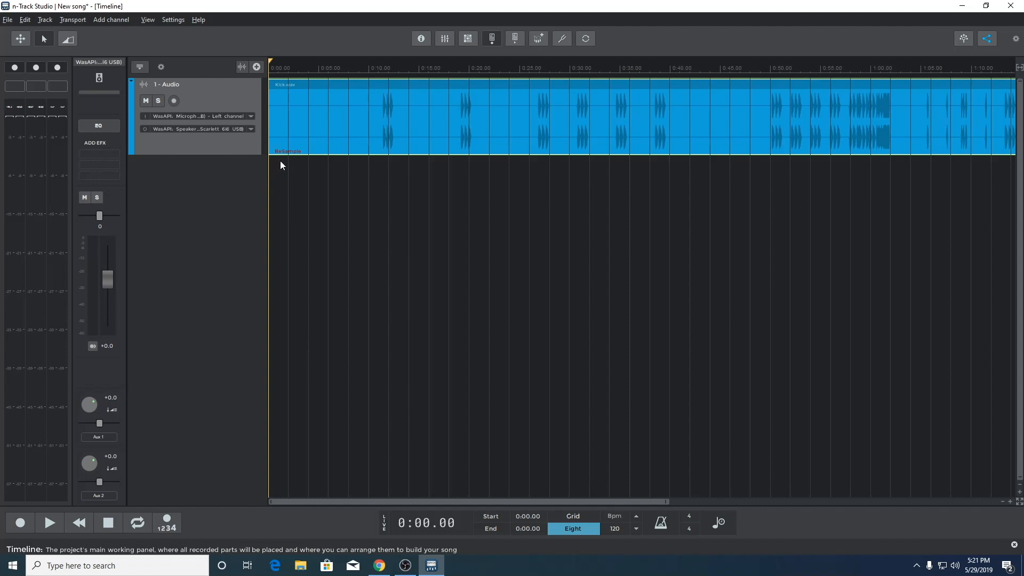
pyautogui.moveTo(302, 188)
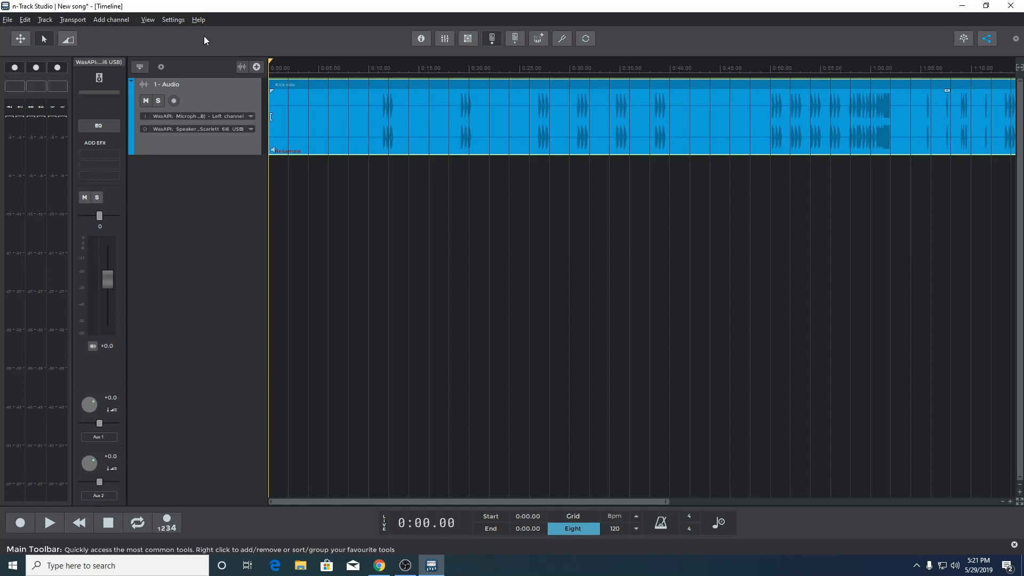
pyautogui.moveTo(365, 70)
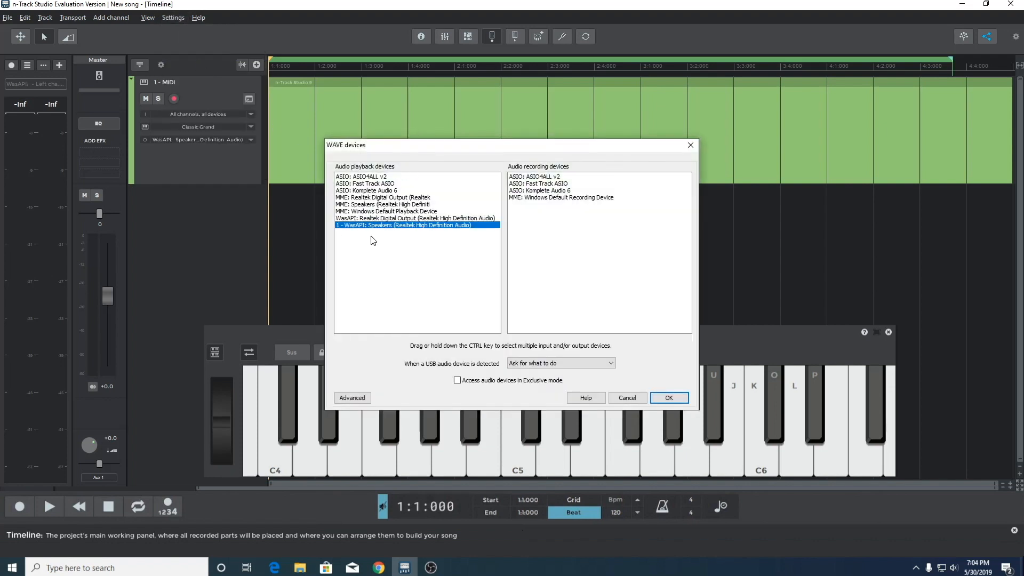
pyautogui.moveTo(366, 219)
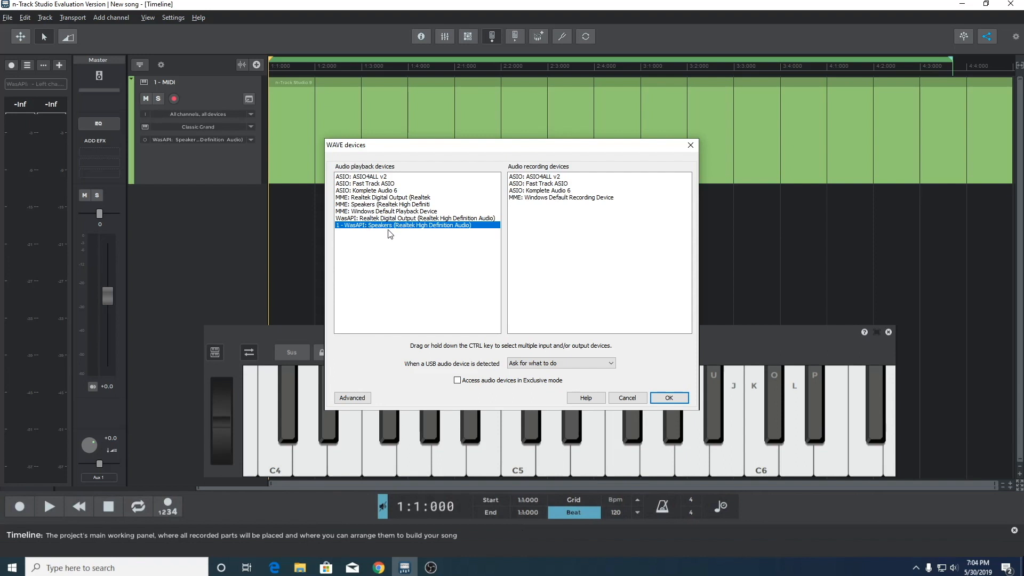
pyautogui.moveTo(600, 313)
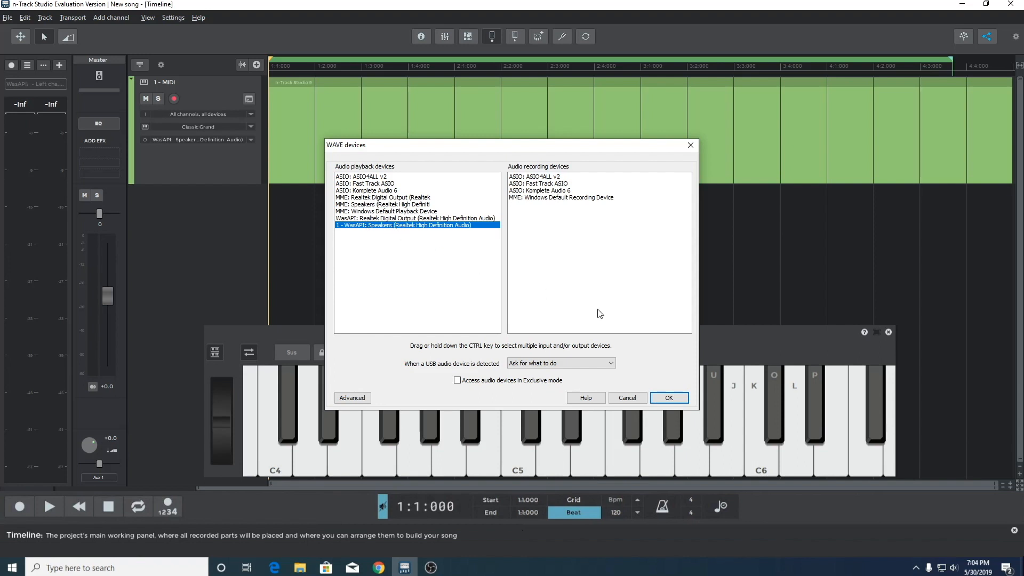
# Step: Confirm WasAPI Speakers (Realtek High Definition Audio) as the playback device
pyautogui.click(669, 397)
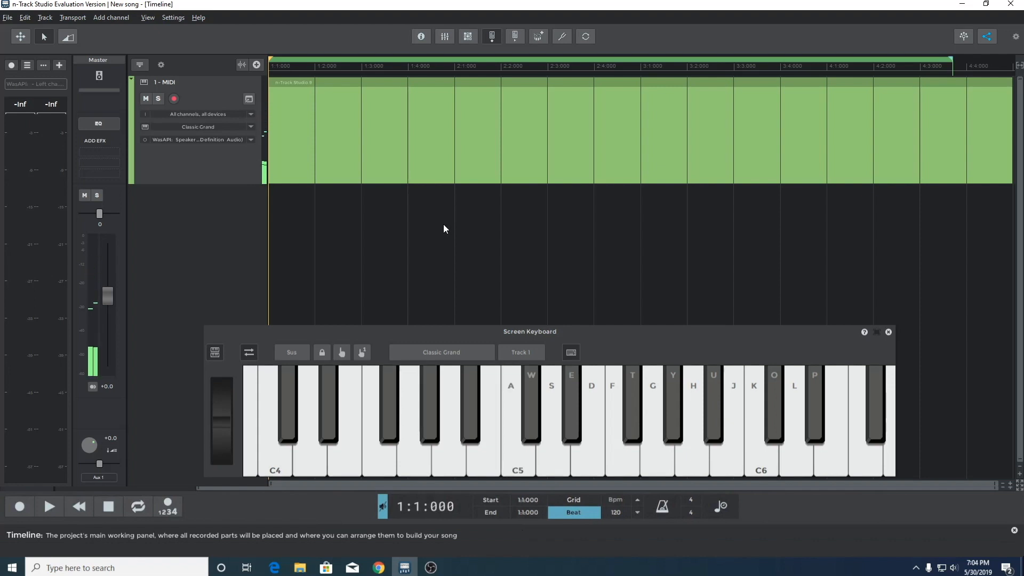
# Step: Verify the Realtek speakers' Windows default format is 24-bit 48000 Hz and close the properties
pyautogui.click(173, 17)
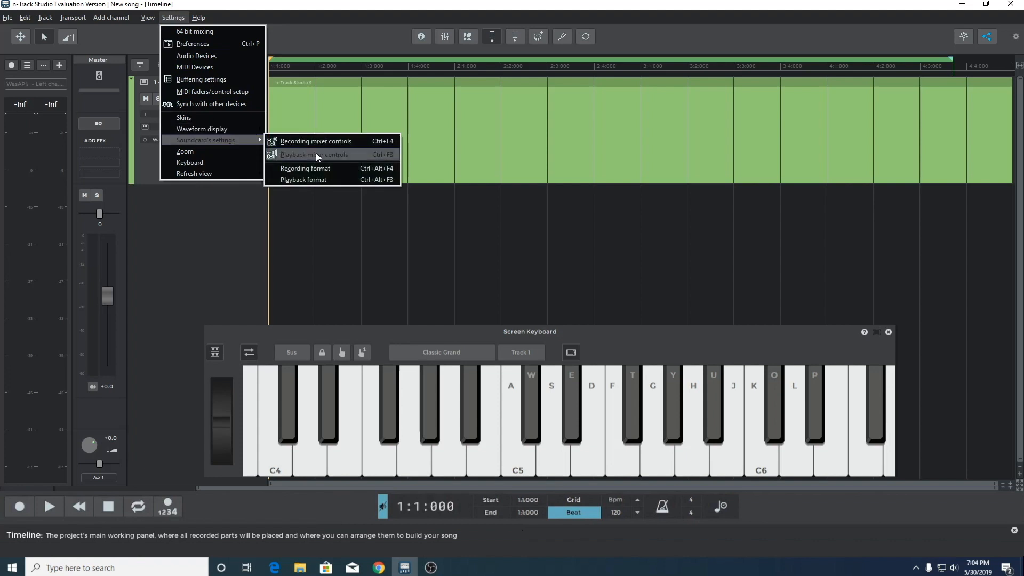
pyautogui.click(314, 153)
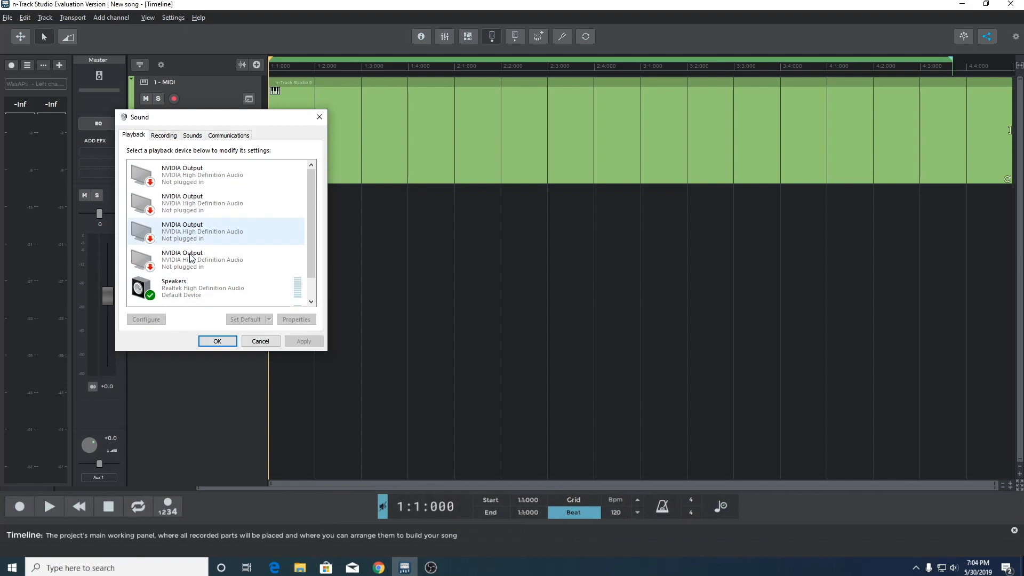
pyautogui.click(203, 288)
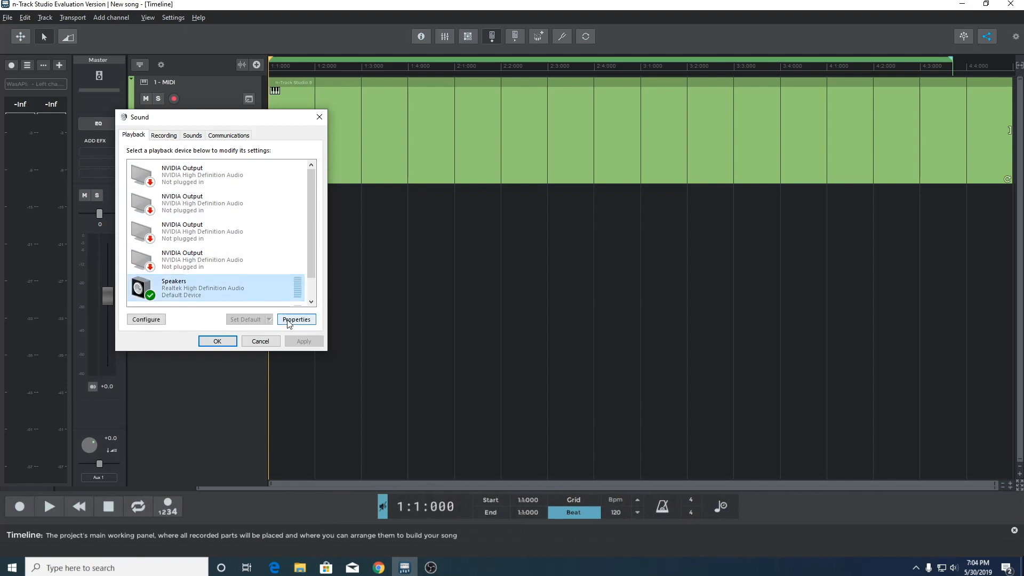
pyautogui.click(297, 320)
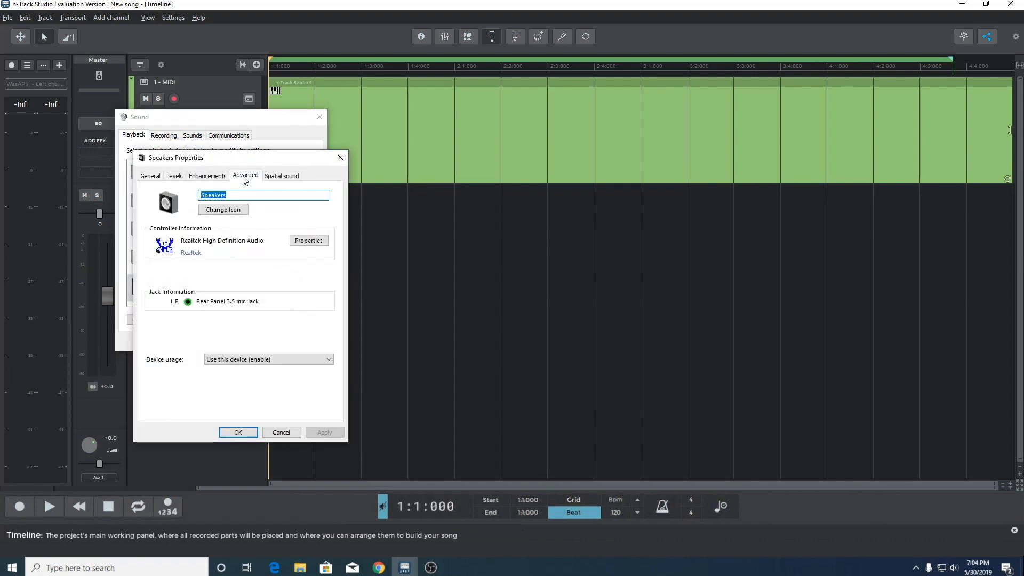
pyautogui.click(245, 175)
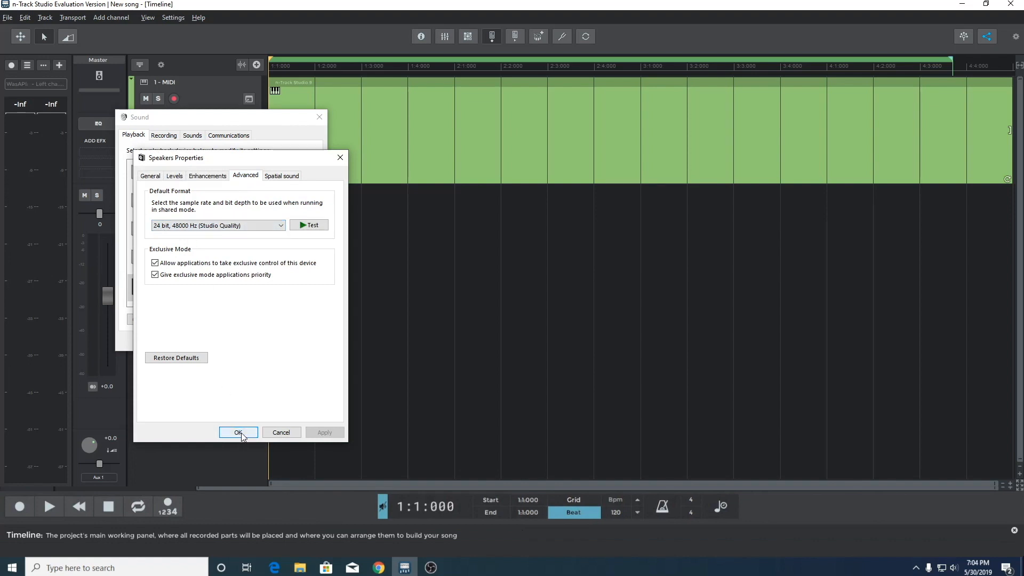
pyautogui.click(238, 433)
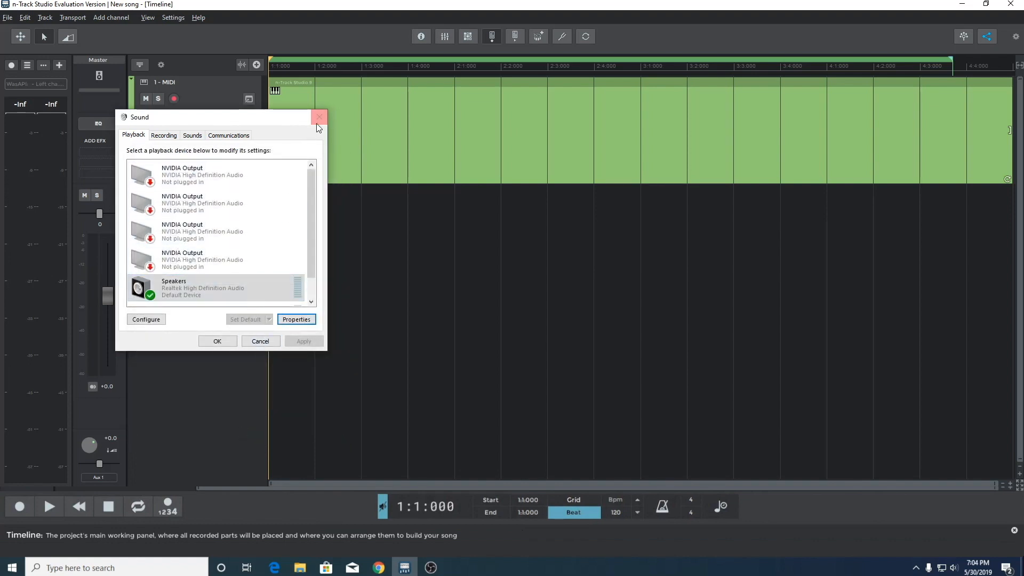
pyautogui.click(173, 17)
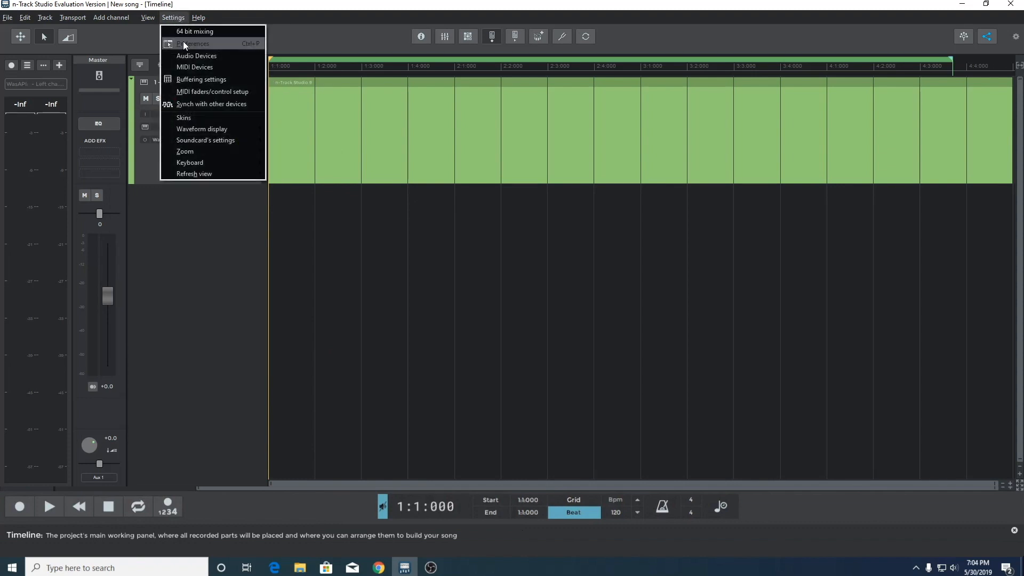
# Step: Check the project sampling rate is 48000 Hz, then confirm the WasAPI Scarlett 6i6 speakers and microphone
pyautogui.click(193, 43)
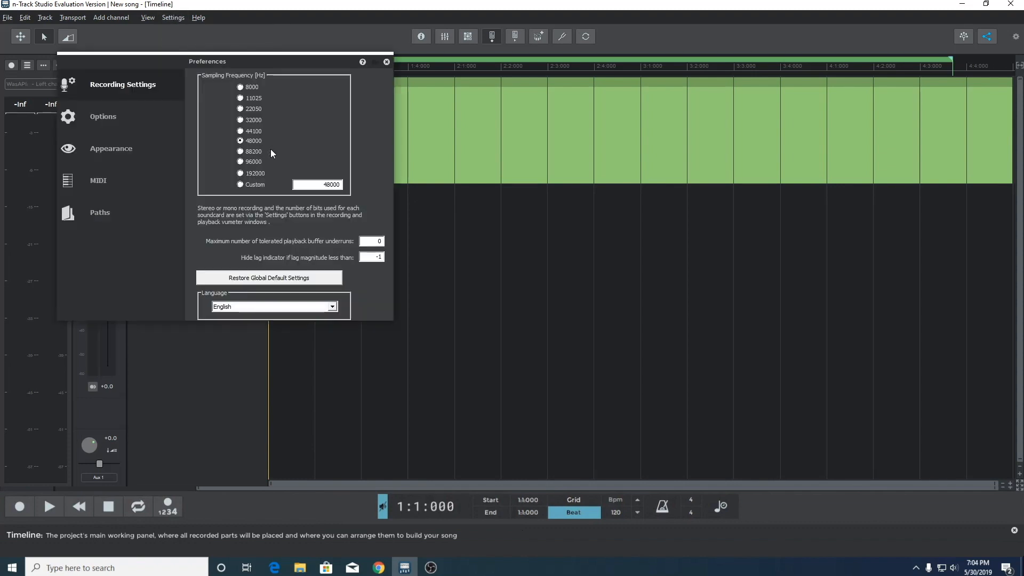
pyautogui.click(387, 62)
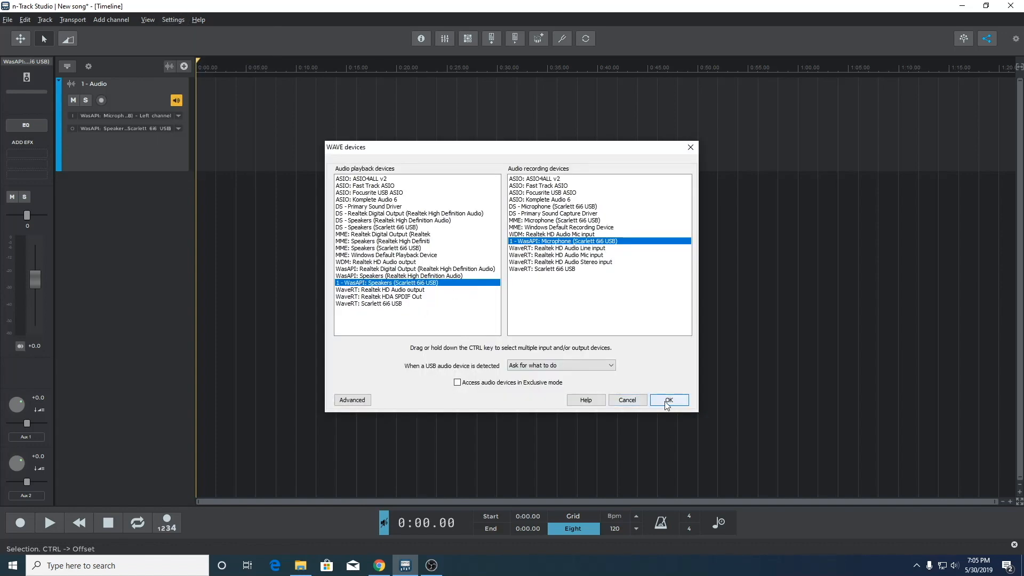
pyautogui.click(669, 400)
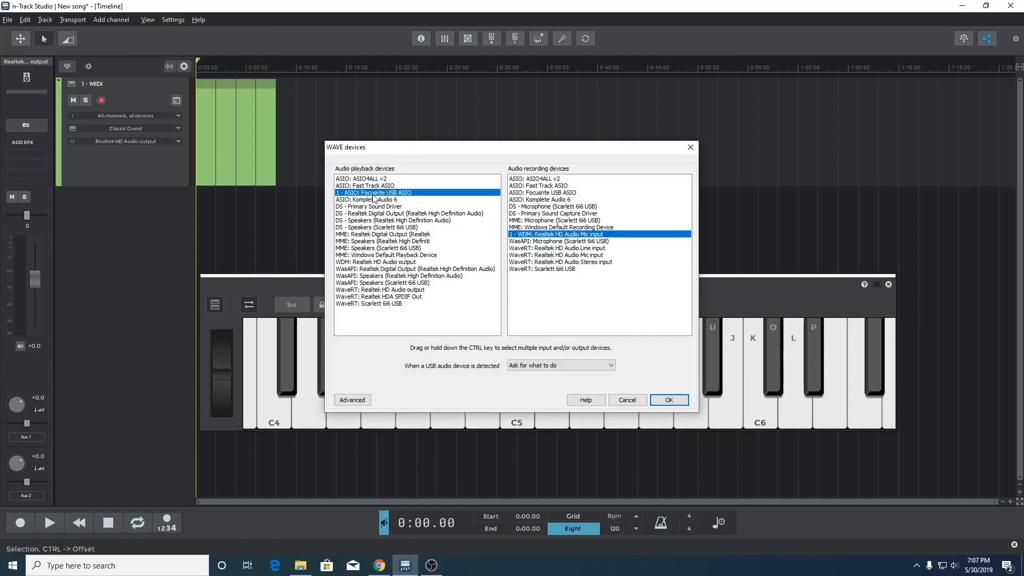
# Step: Select Focusrite USB ASIO for both playback and recording and confirm
pyautogui.click(547, 192)
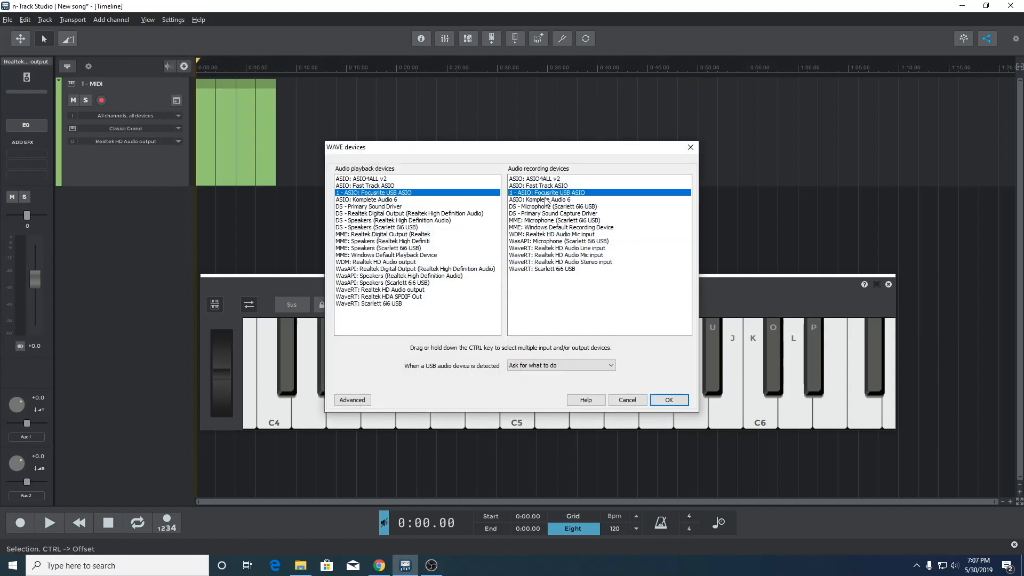
pyautogui.click(669, 399)
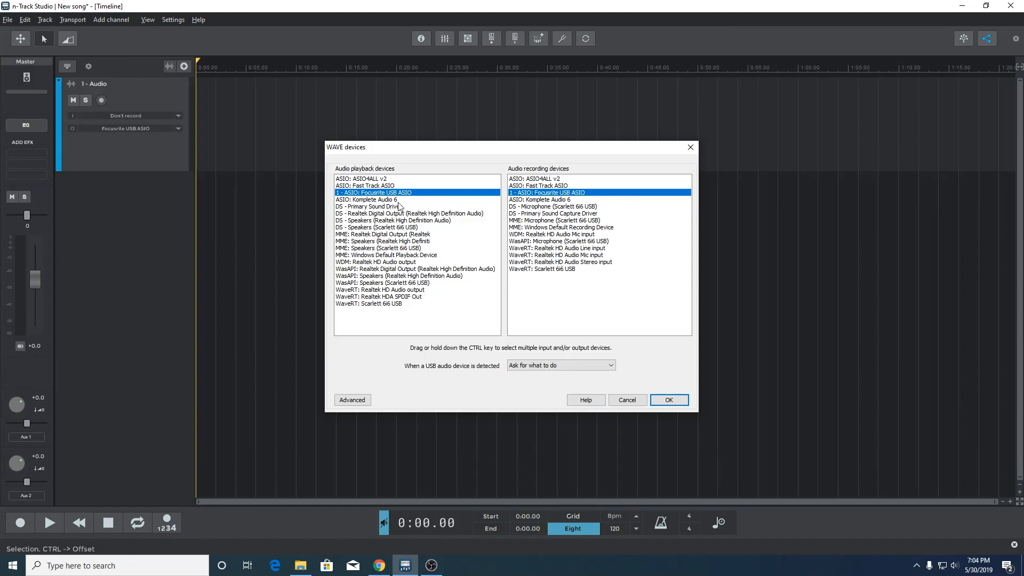
pyautogui.click(669, 399)
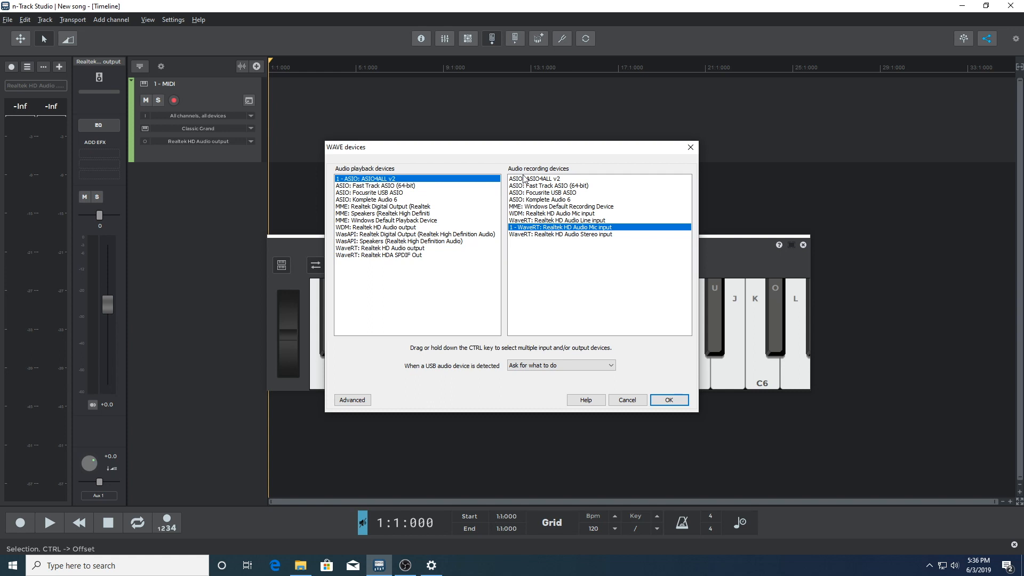
# Step: Select ASIO4ALL v2 for playback and recording, confirm, and play notes with meter signal
pyautogui.click(535, 178)
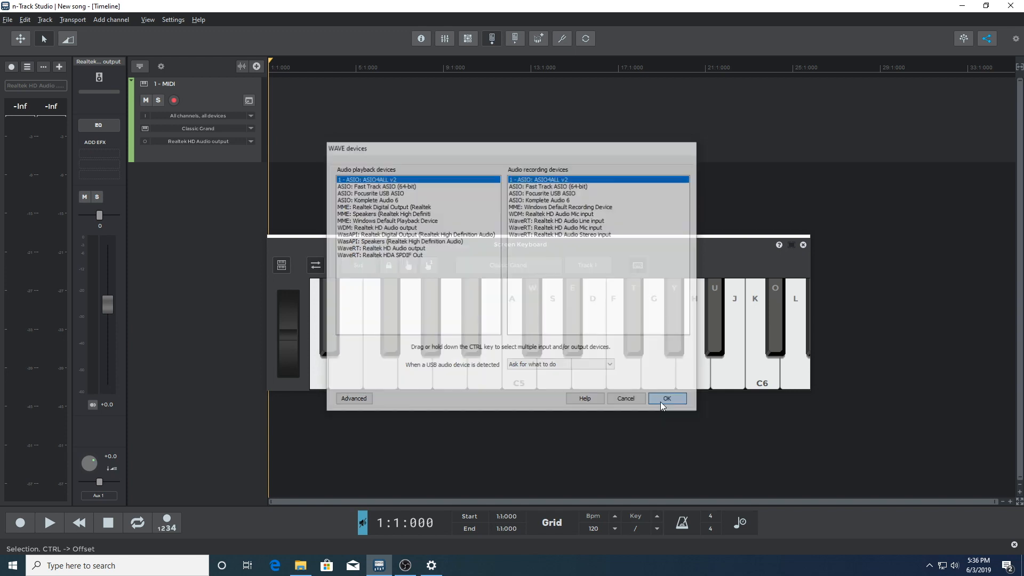
pyautogui.click(666, 399)
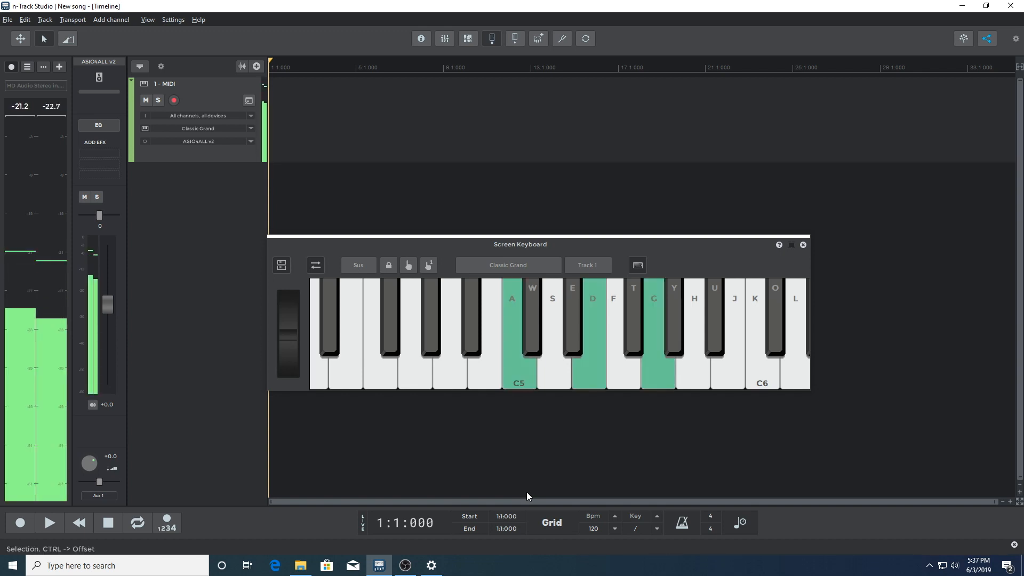
pyautogui.click(173, 17)
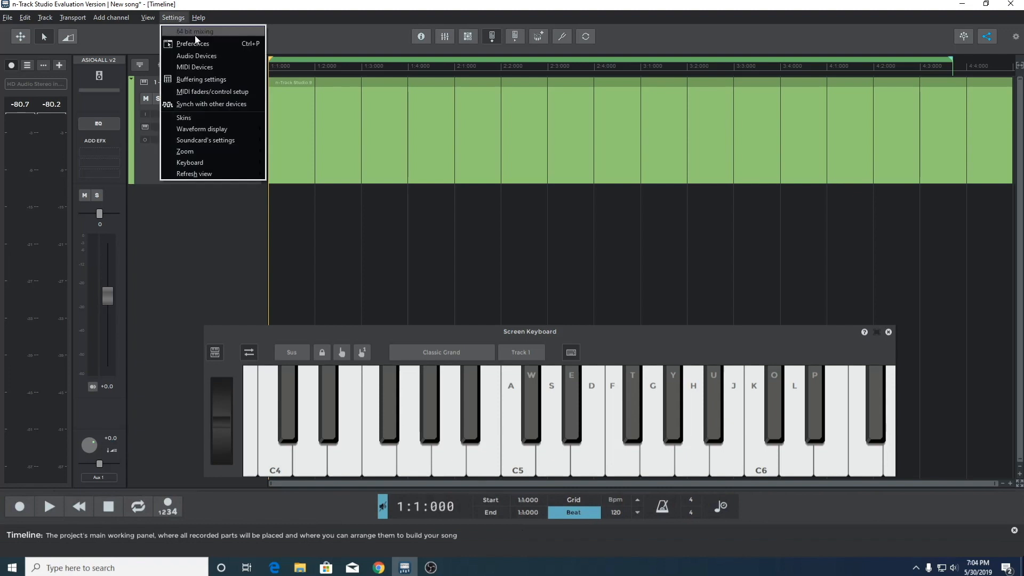
# Step: Enable WDM devices in the Advanced device-type options
pyautogui.click(435, 230)
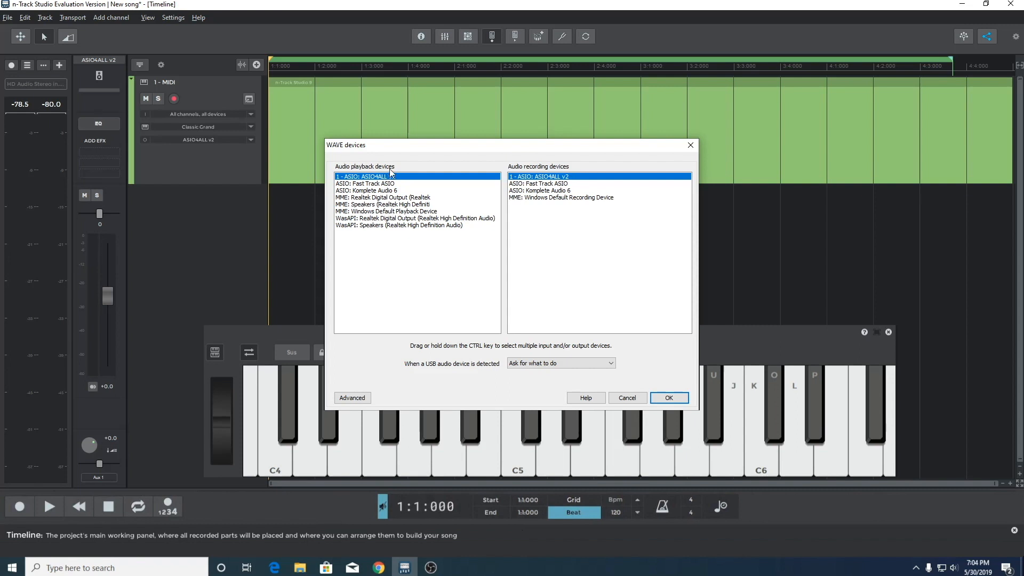
pyautogui.click(352, 398)
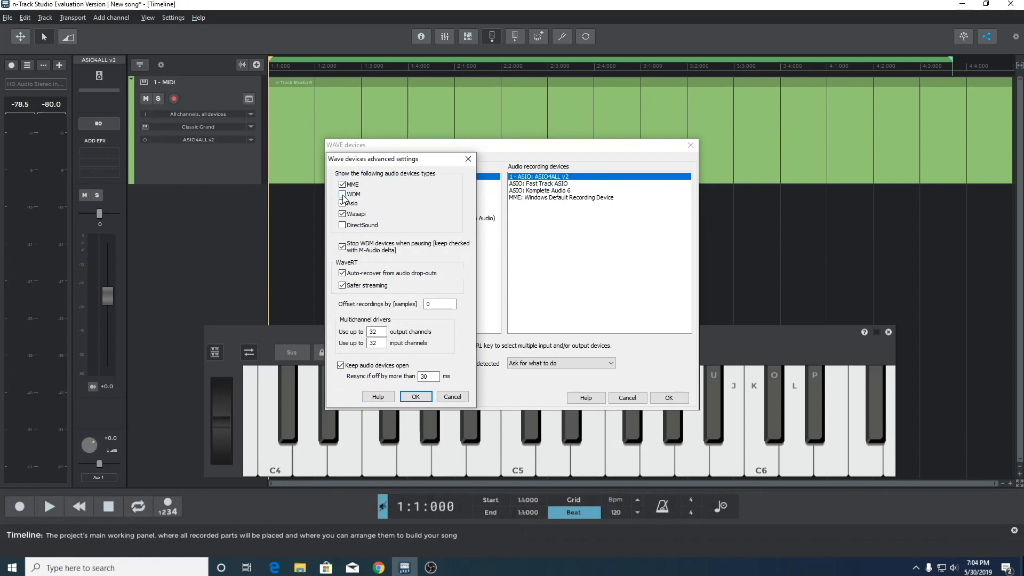
pyautogui.click(342, 194)
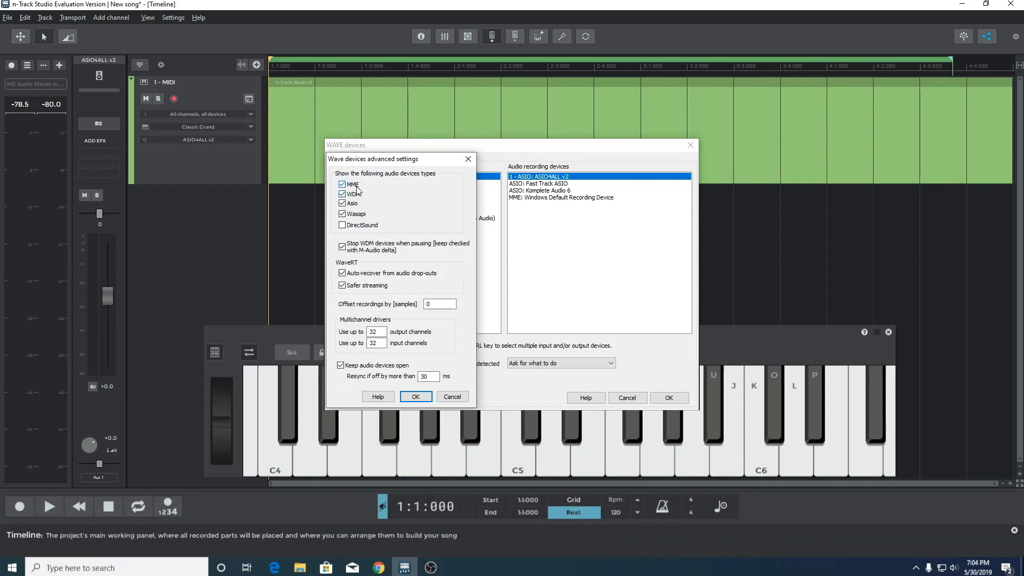
pyautogui.moveTo(380, 210)
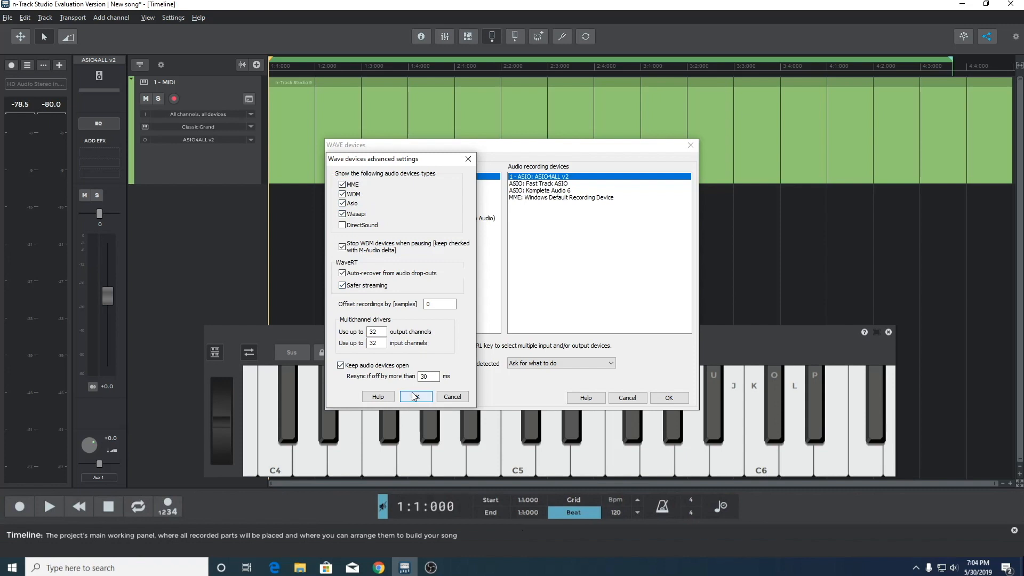
pyautogui.click(416, 396)
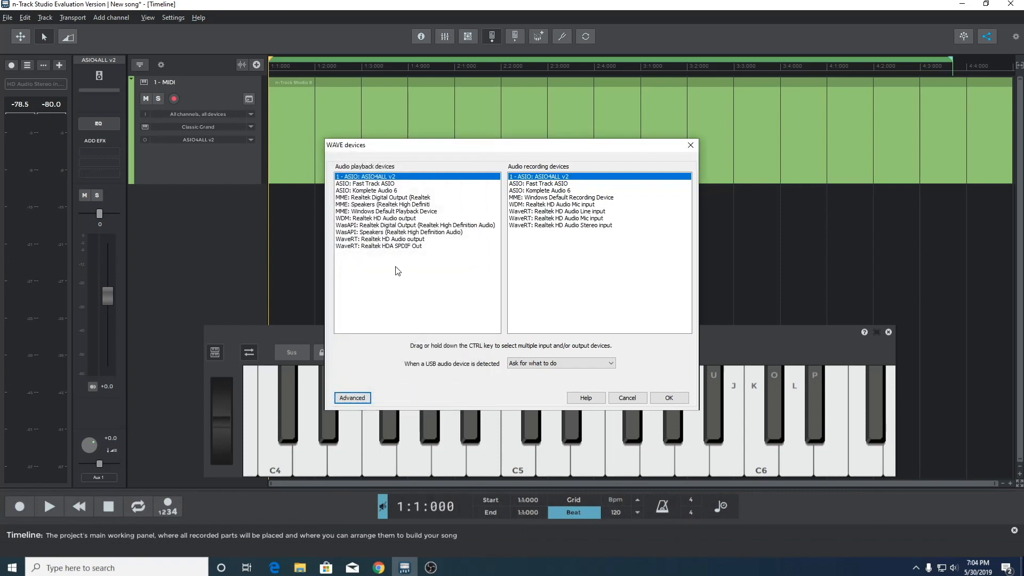
pyautogui.moveTo(371, 257)
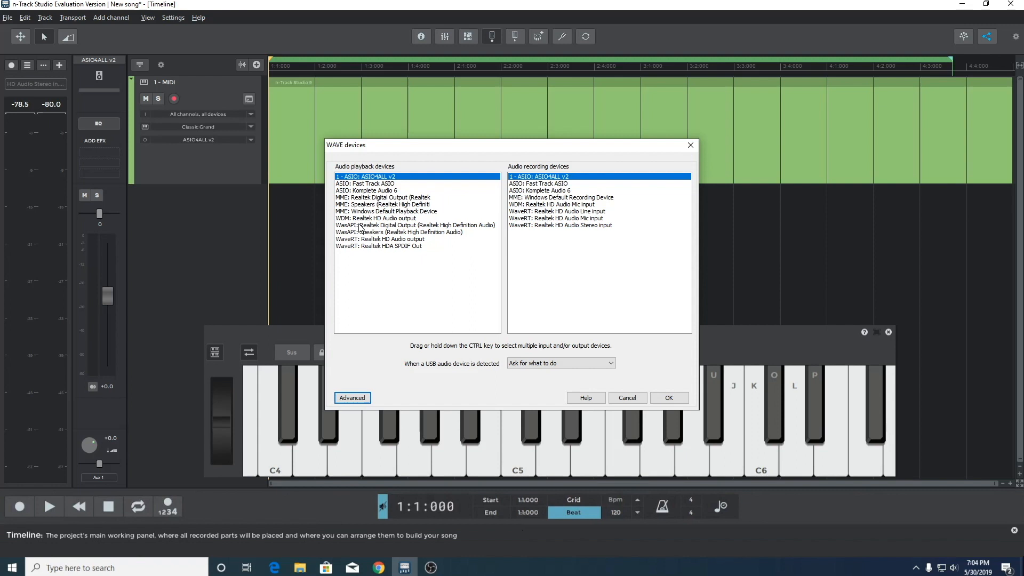
# Step: Select WDM Realtek HD Audio output and Mic input and confirm
pyautogui.click(379, 218)
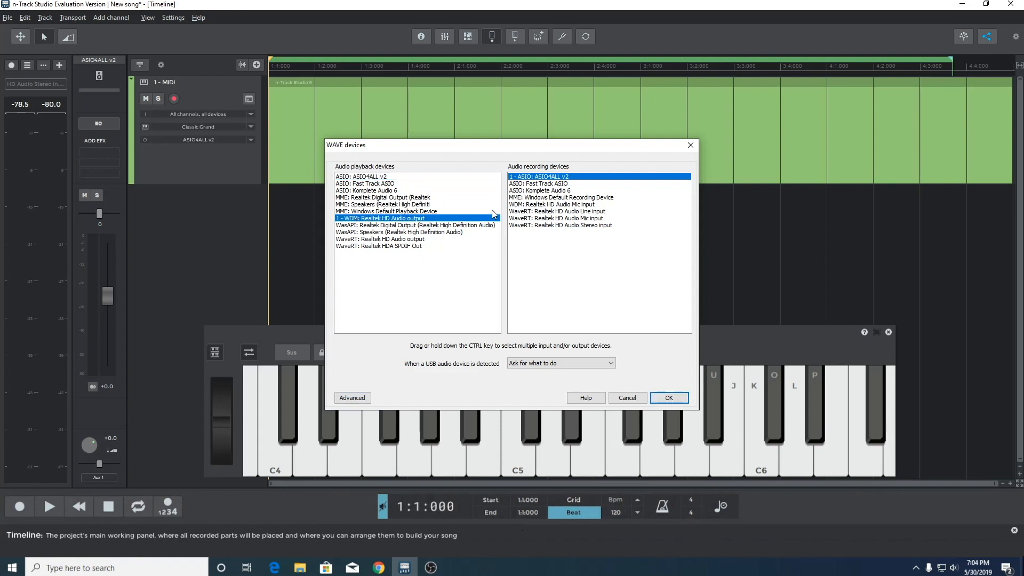
pyautogui.click(557, 204)
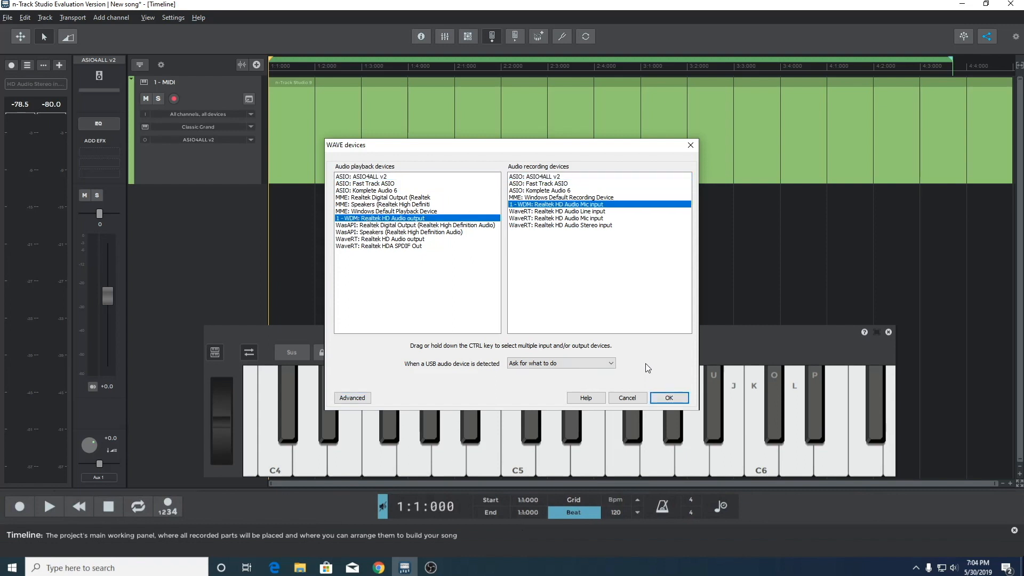
pyautogui.click(669, 397)
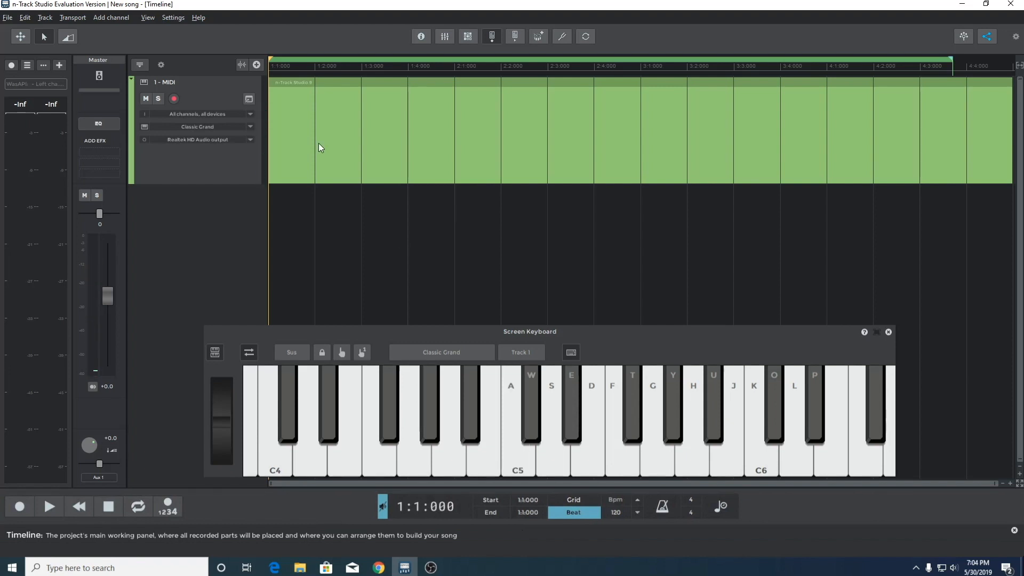
pyautogui.moveTo(190, 43)
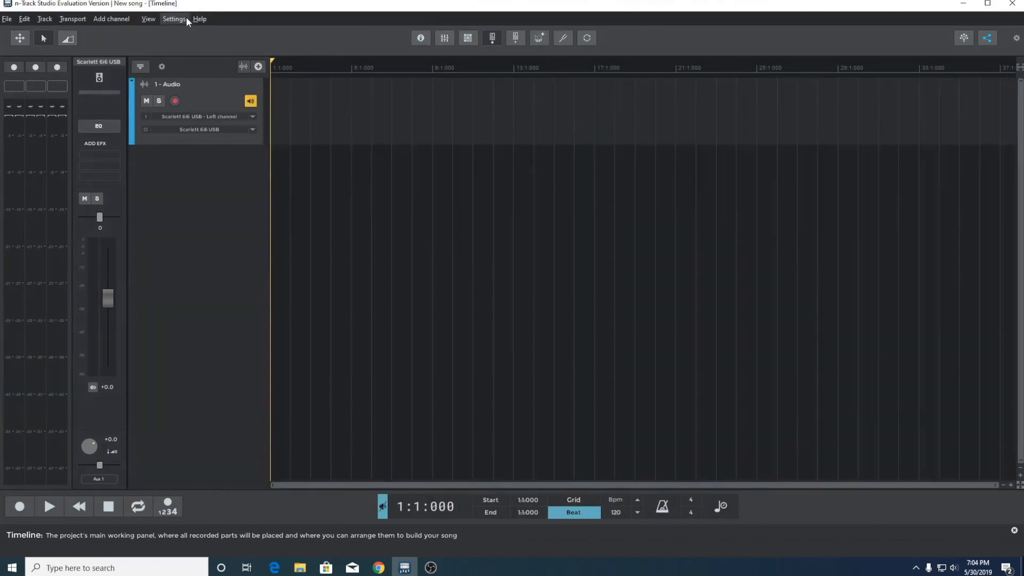
# Step: Select WaveRT: Scarlett 6i6 USB for both playback and recording and apply it
pyautogui.click(173, 20)
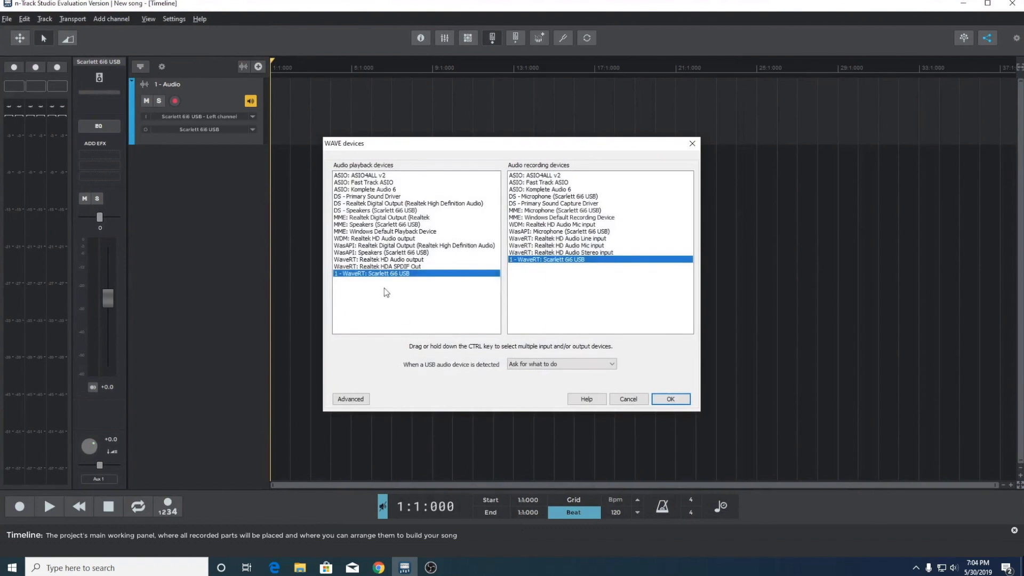
pyautogui.moveTo(484, 252)
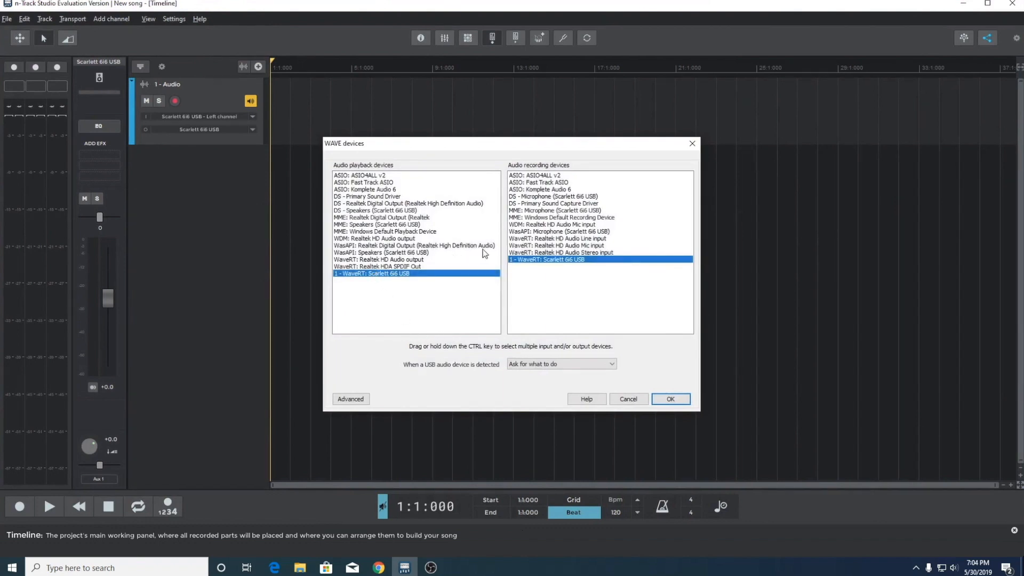
pyautogui.moveTo(683, 405)
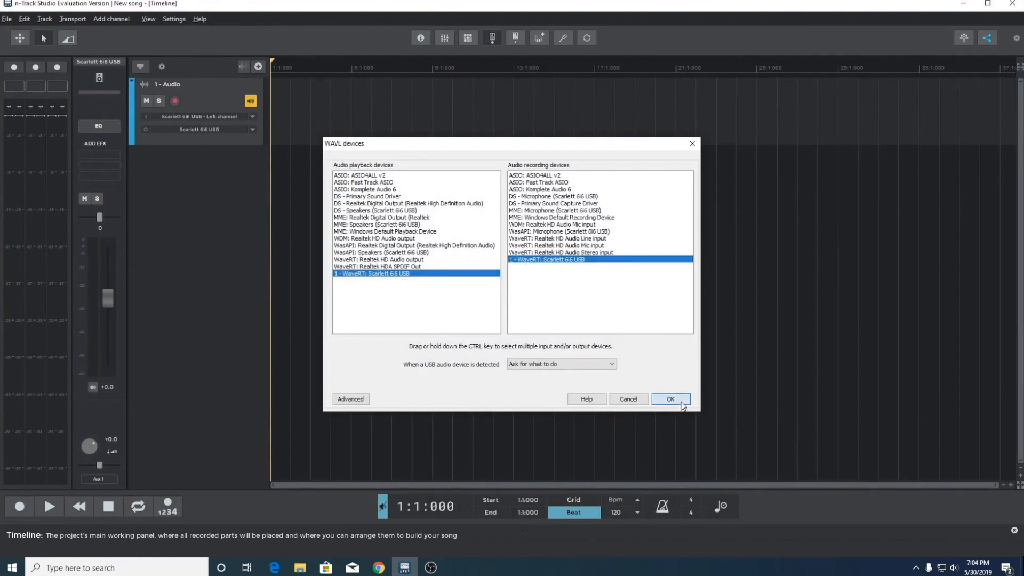
pyautogui.click(670, 399)
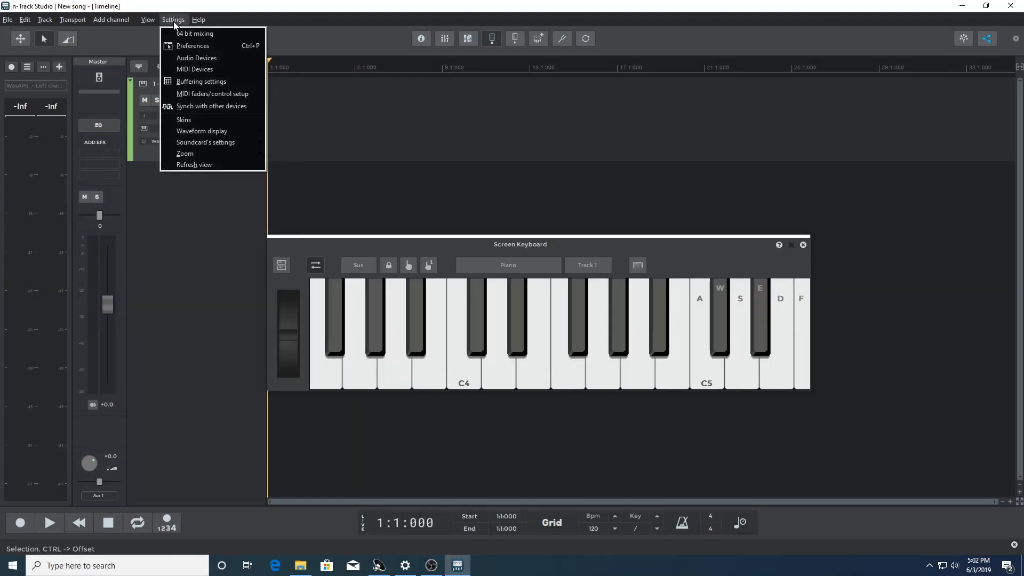
# Step: Apply WaveRT Realtek HD Audio output and Mic input, dismissing the wave-device error
pyautogui.click(196, 58)
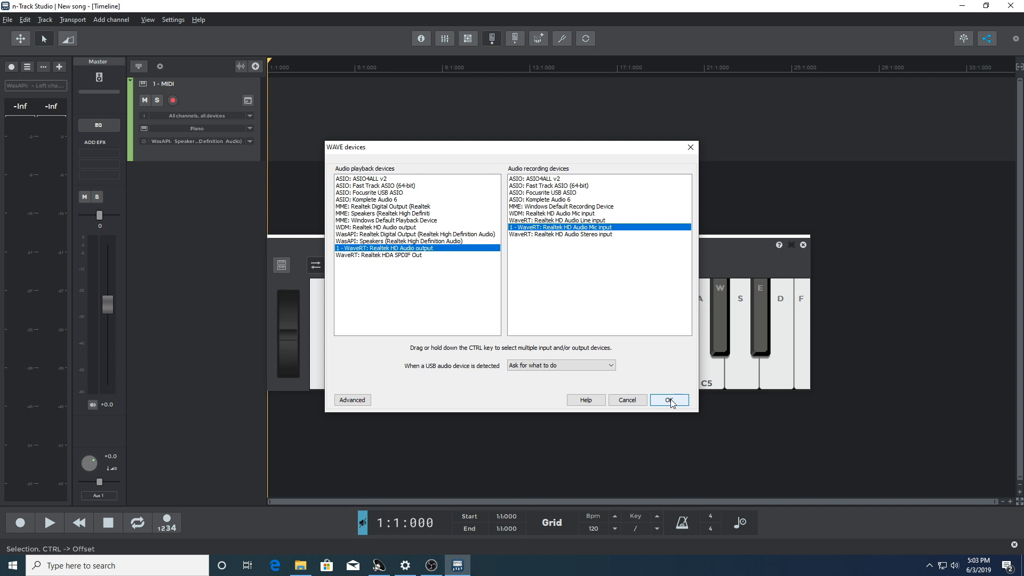
pyautogui.click(669, 400)
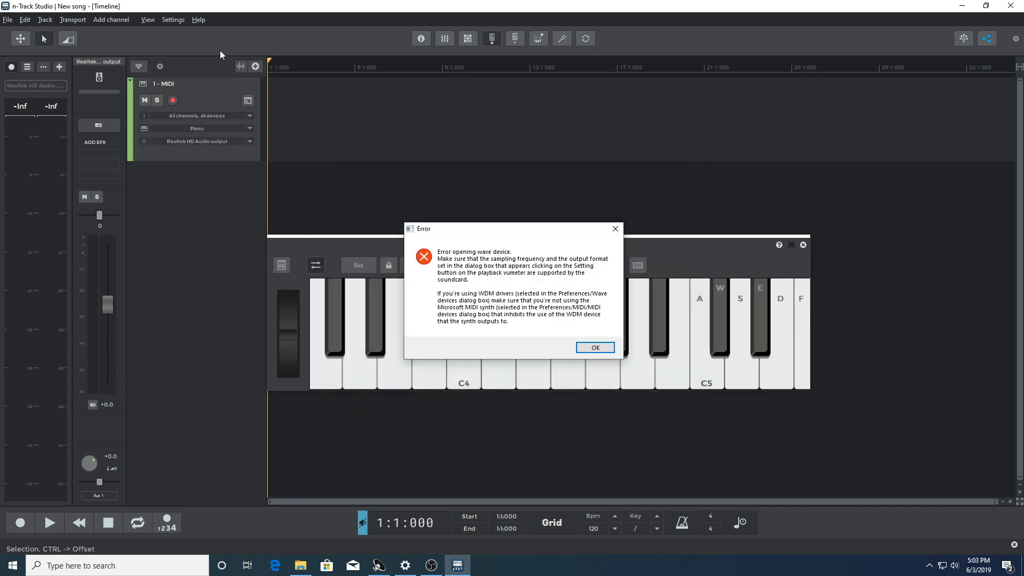
pyautogui.moveTo(530, 391)
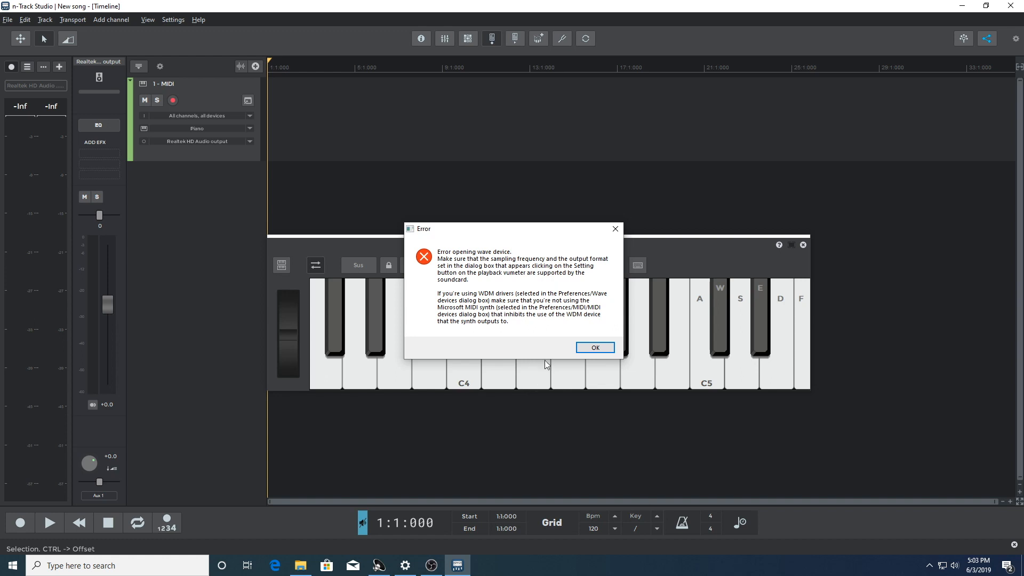
pyautogui.click(595, 348)
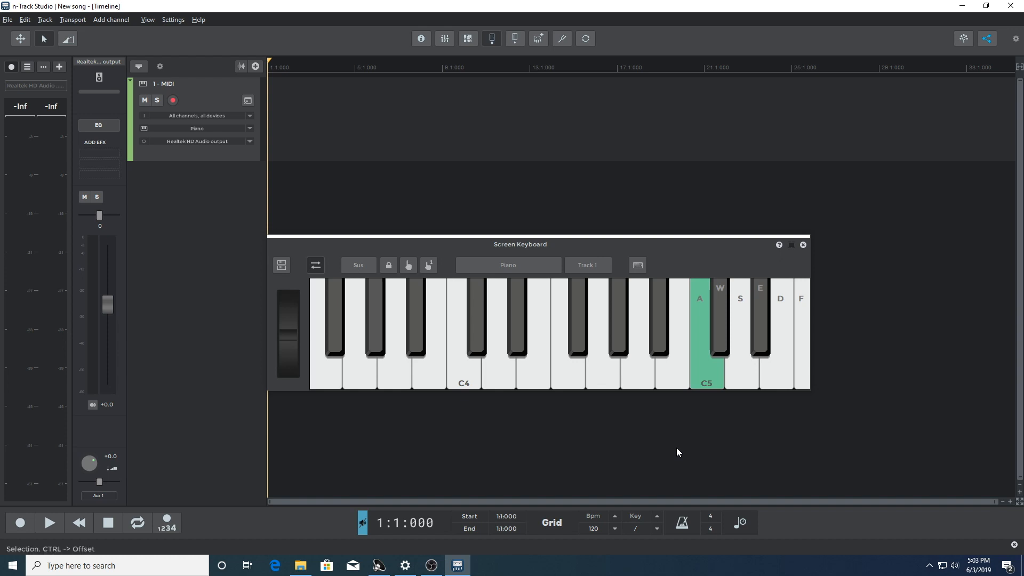
# Step: Re-apply the Realtek WaveRT devices and decline the compatible-format search
pyautogui.click(172, 19)
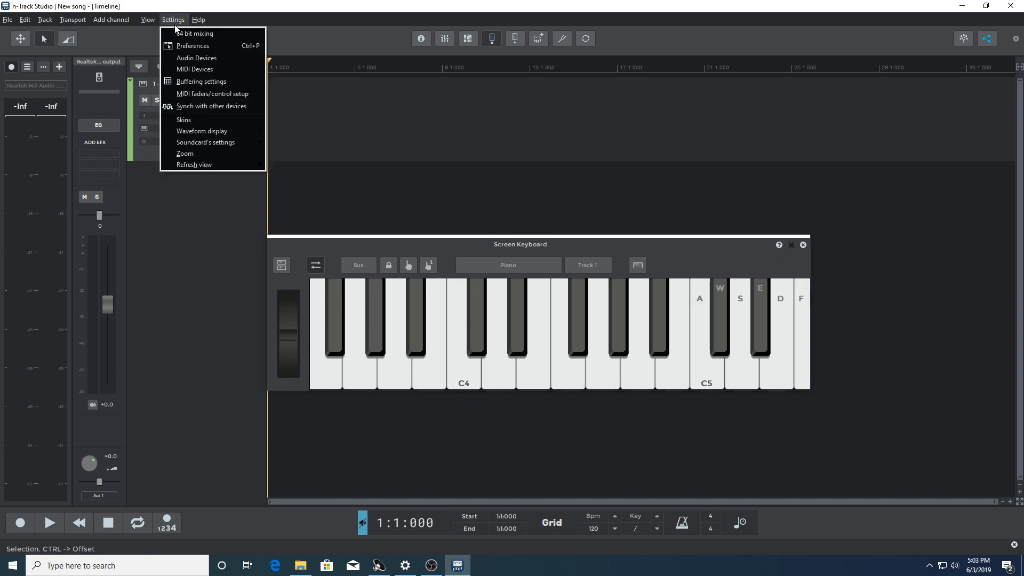
pyautogui.click(197, 58)
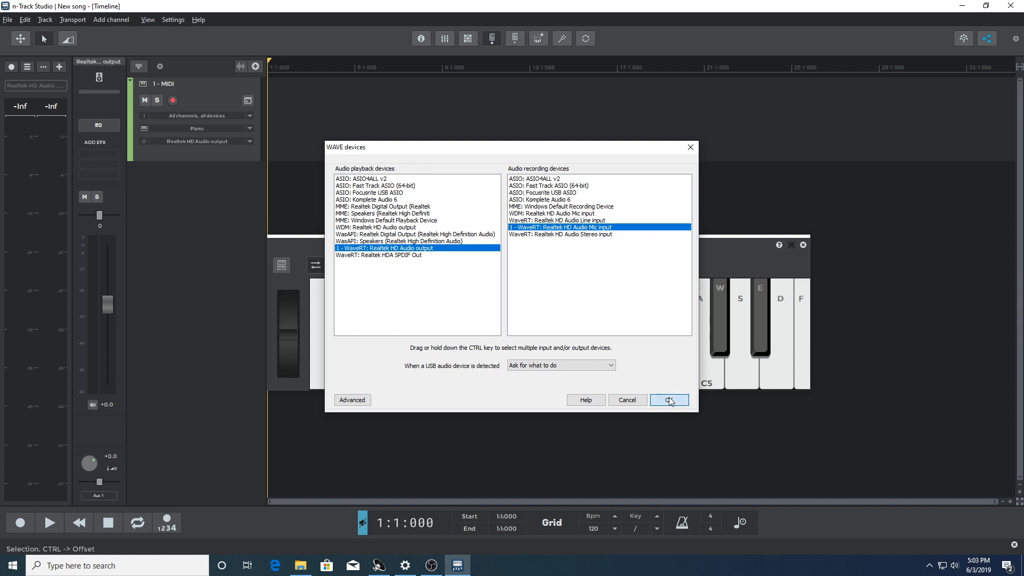
pyautogui.click(670, 400)
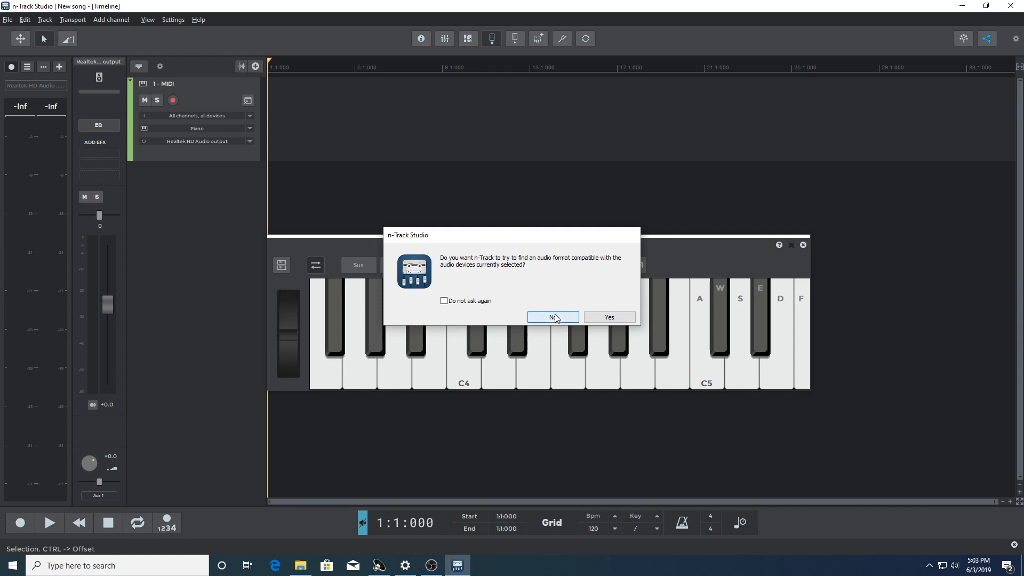
pyautogui.click(553, 317)
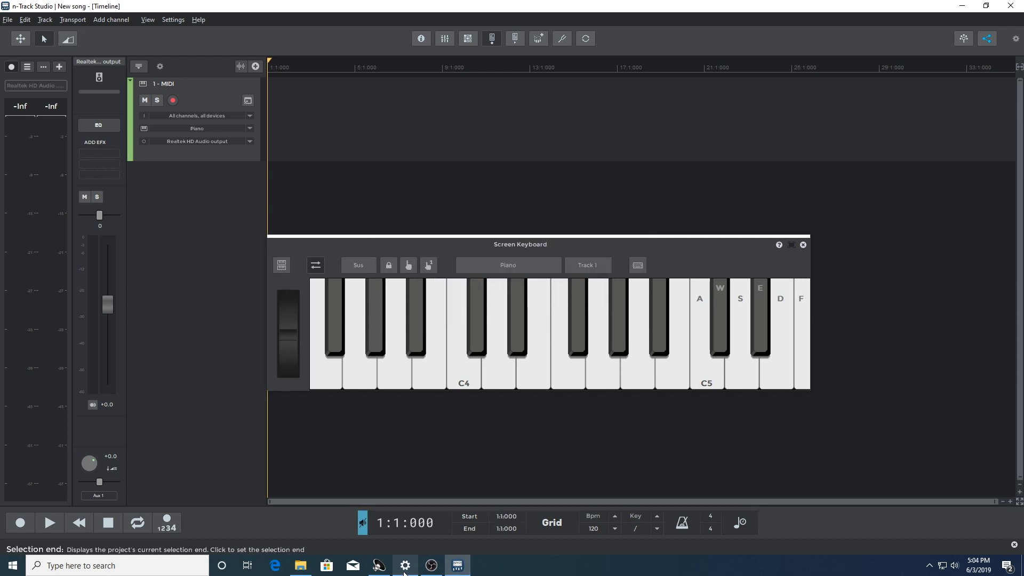
# Step: In Windows Sound settings choose Realtek Digital Output and set master volume to 70
pyautogui.click(405, 566)
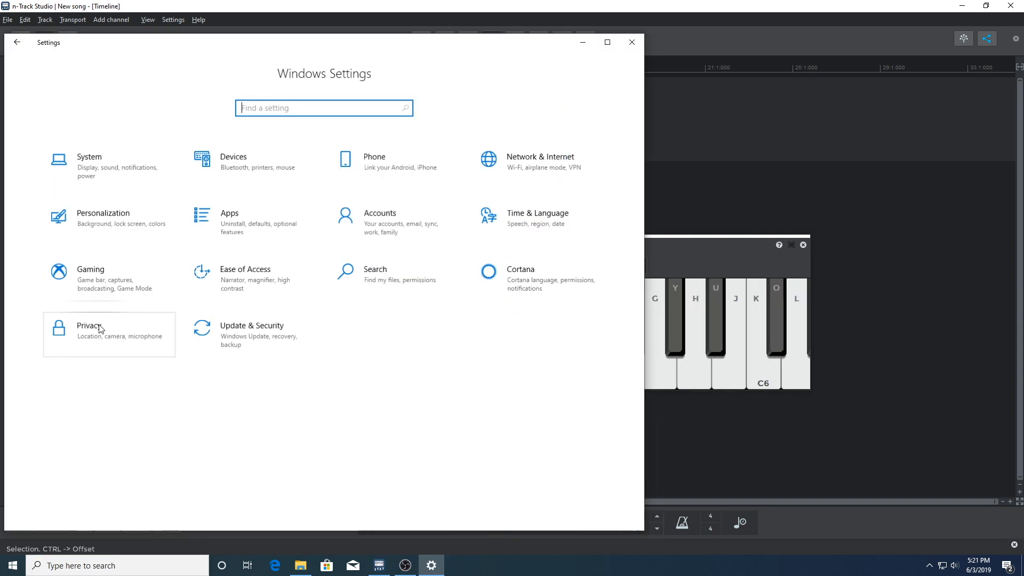
pyautogui.click(90, 164)
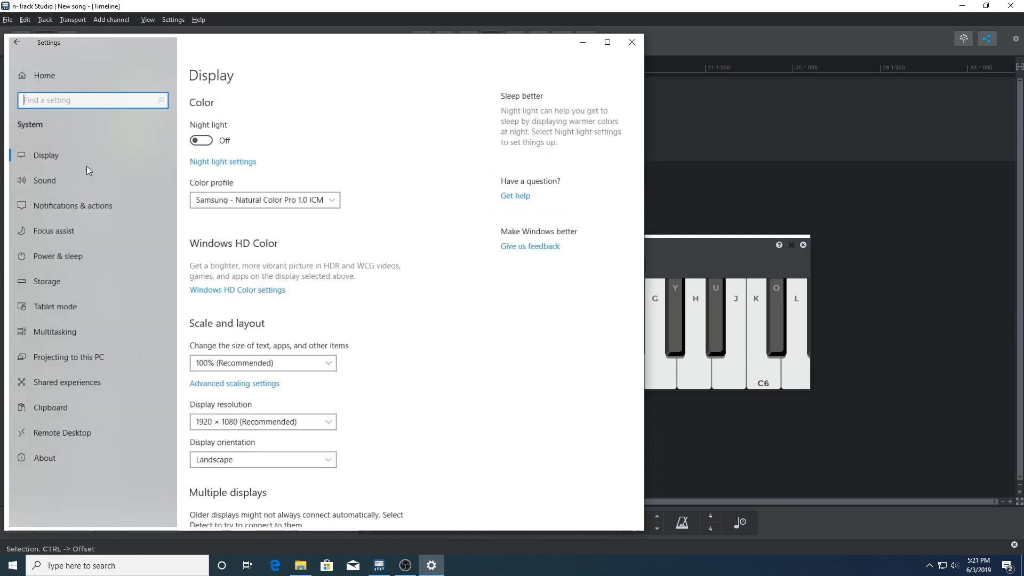
pyautogui.click(44, 180)
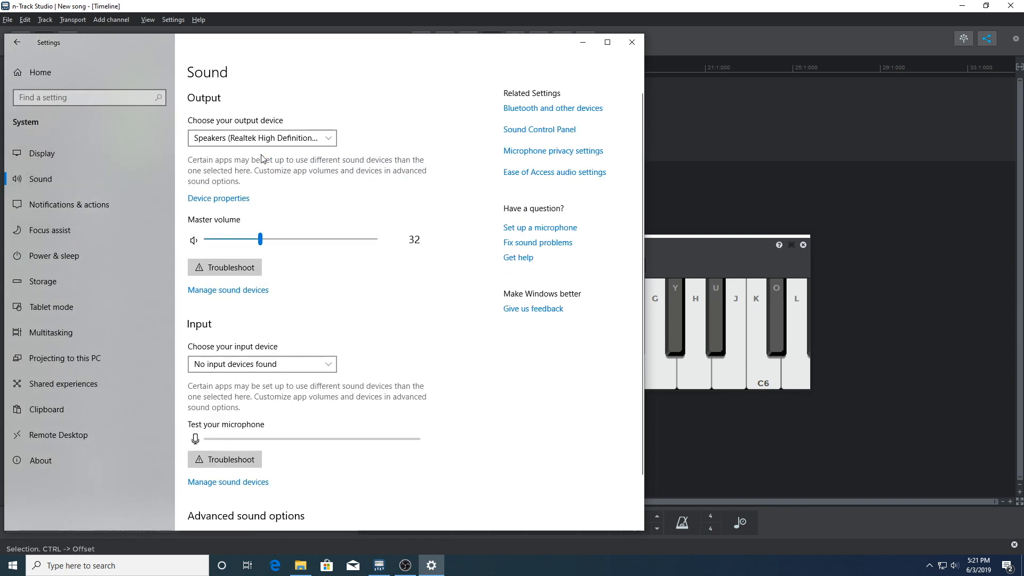
pyautogui.click(262, 137)
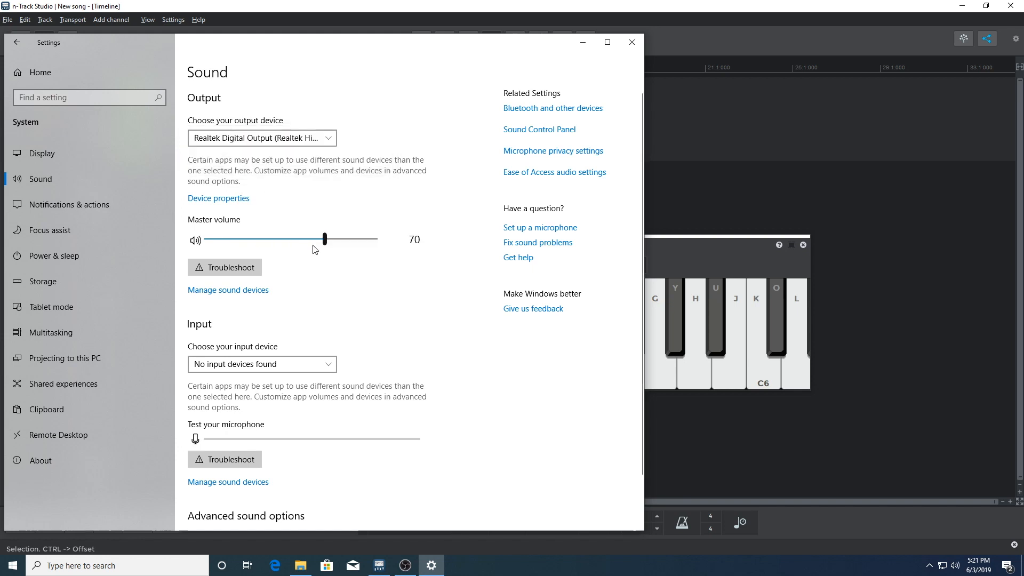
pyautogui.moveTo(325, 239); pyautogui.dragTo(283, 239)
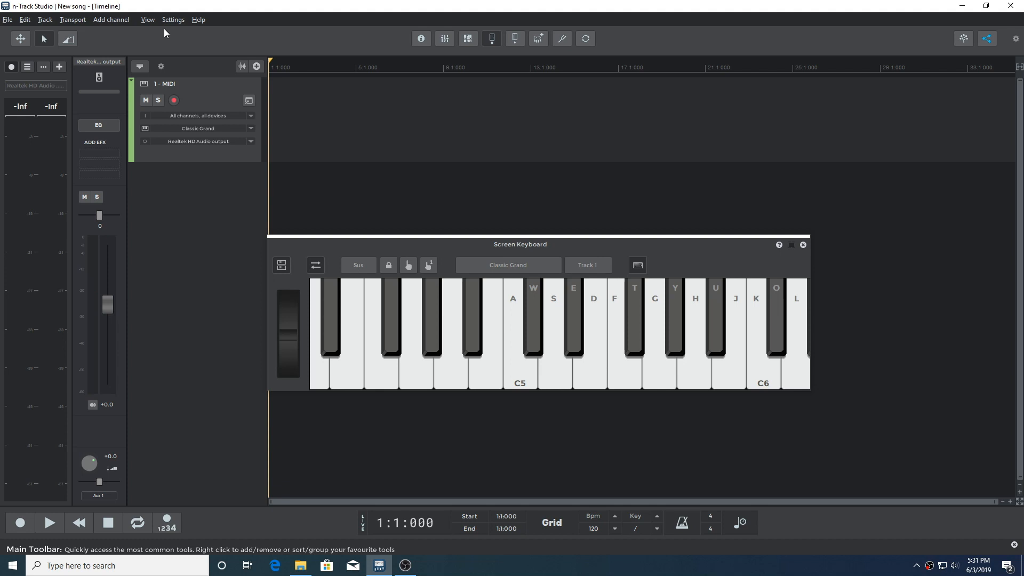
# Step: Set the soundcard playback format to 24-bit with 3 bytes, packed samples
pyautogui.click(173, 19)
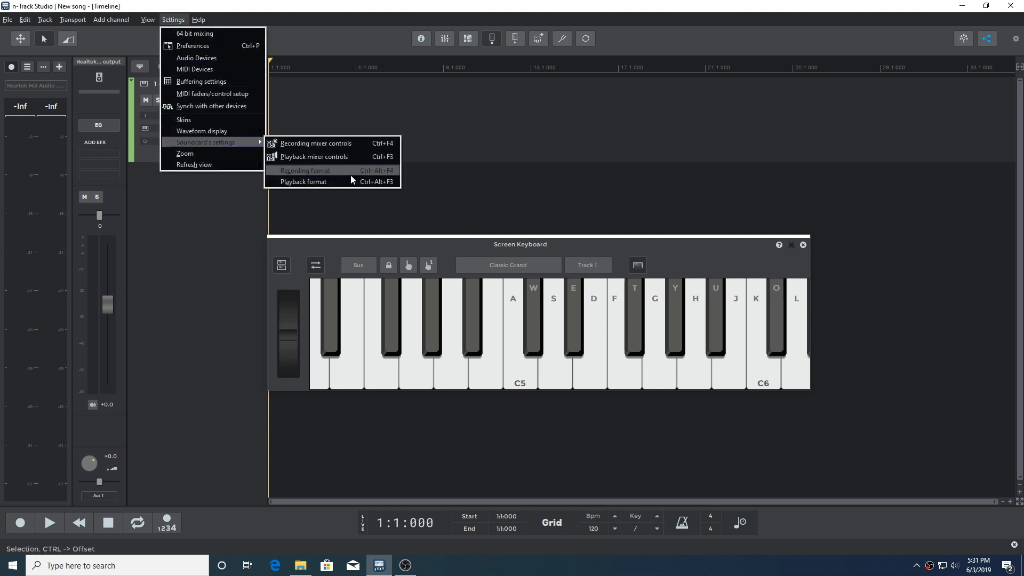
pyautogui.click(303, 181)
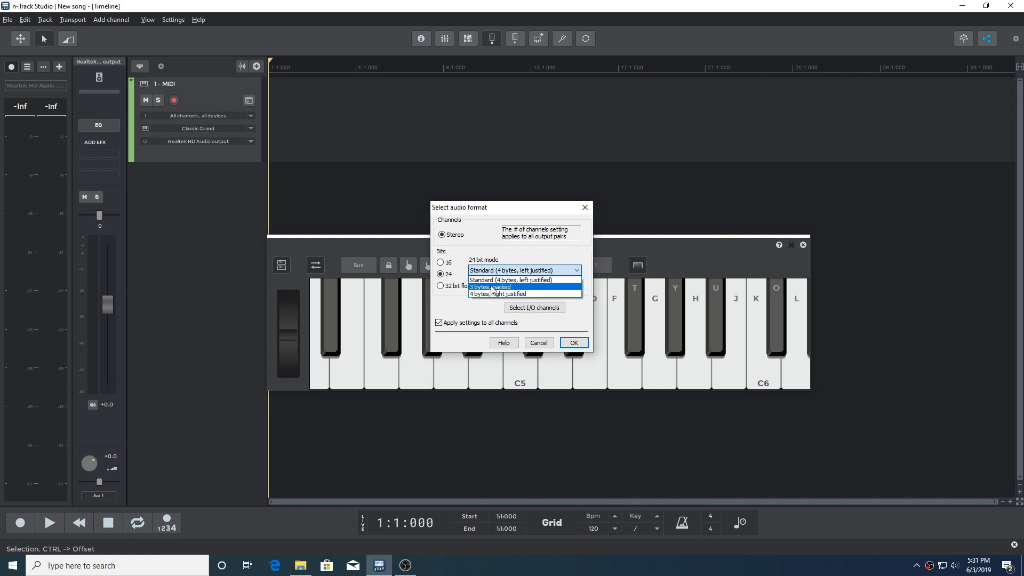
pyautogui.click(490, 287)
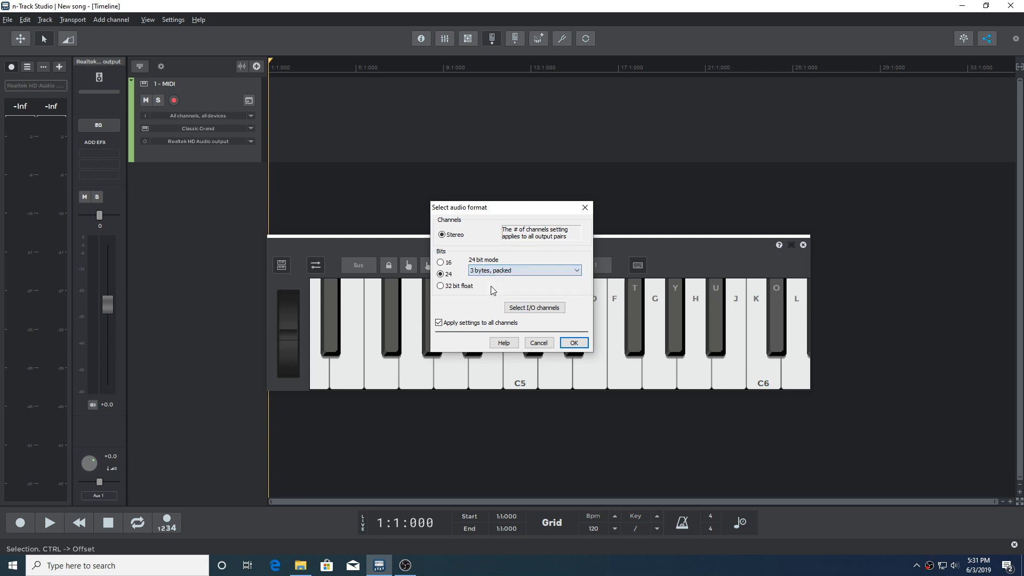
pyautogui.click(574, 343)
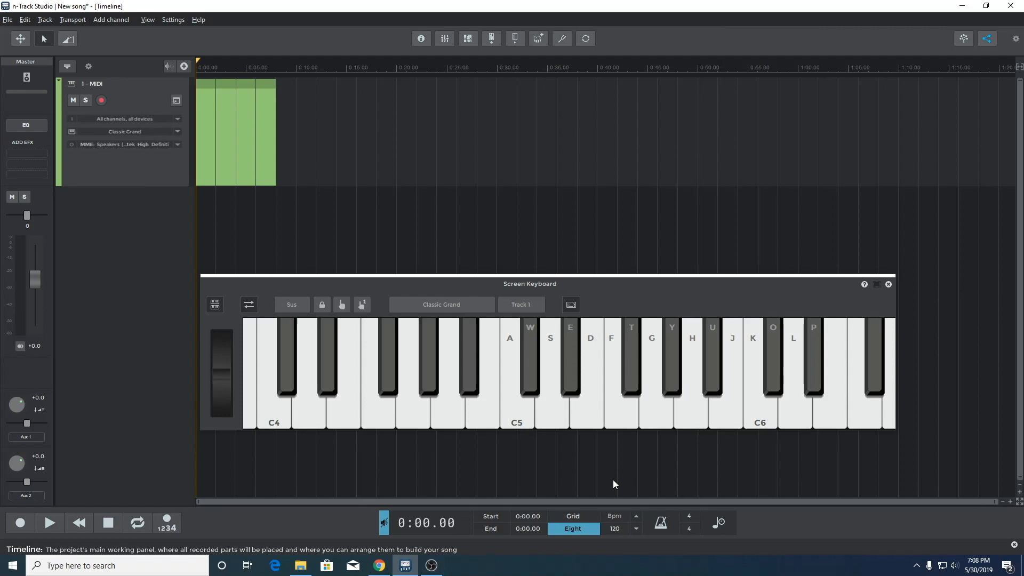
# Step: Apply MME: Speakers and Microphone (Scarlett 6i6 USB) as playback and recording devices
pyautogui.click(173, 20)
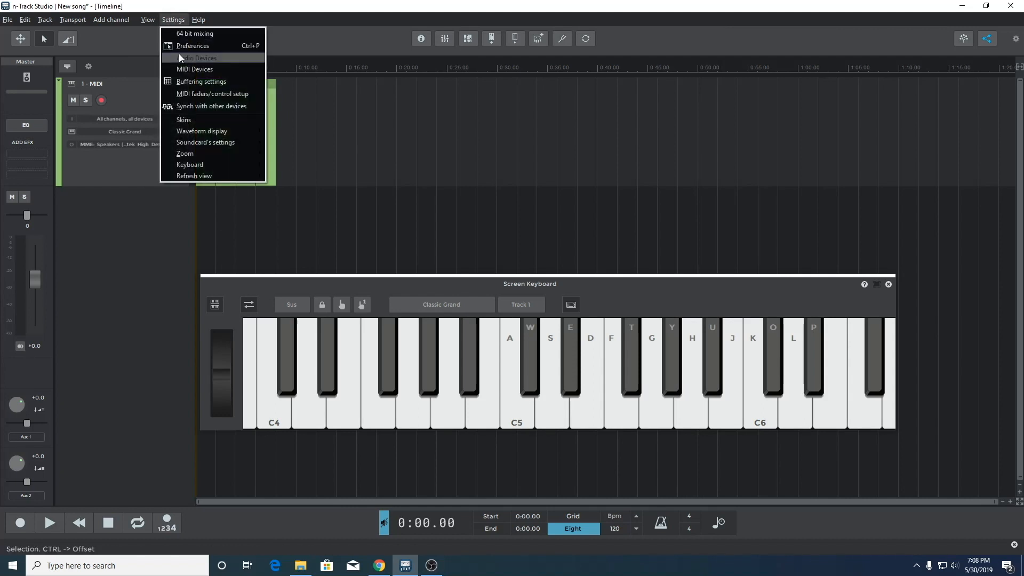
pyautogui.click(199, 58)
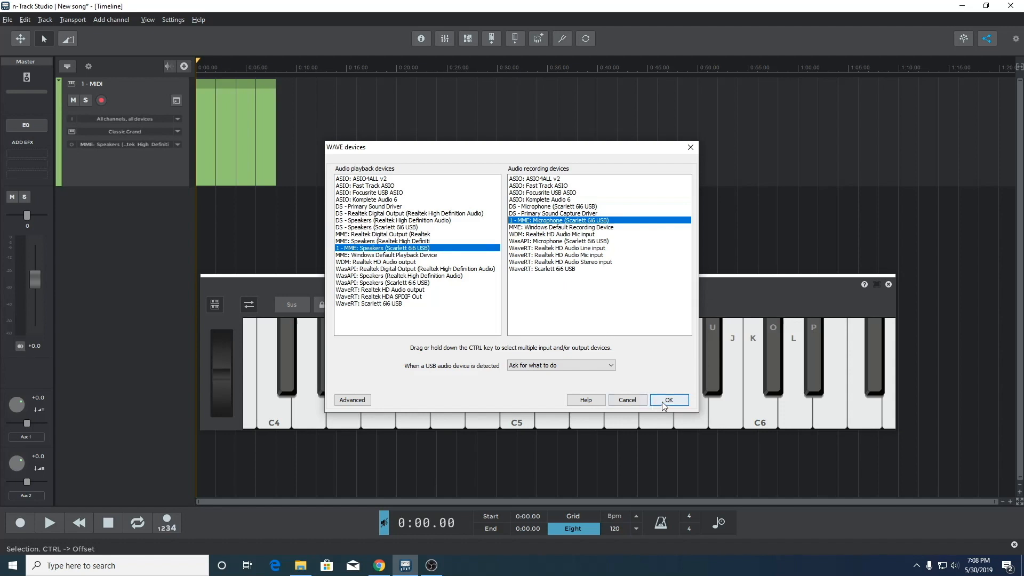
pyautogui.click(669, 400)
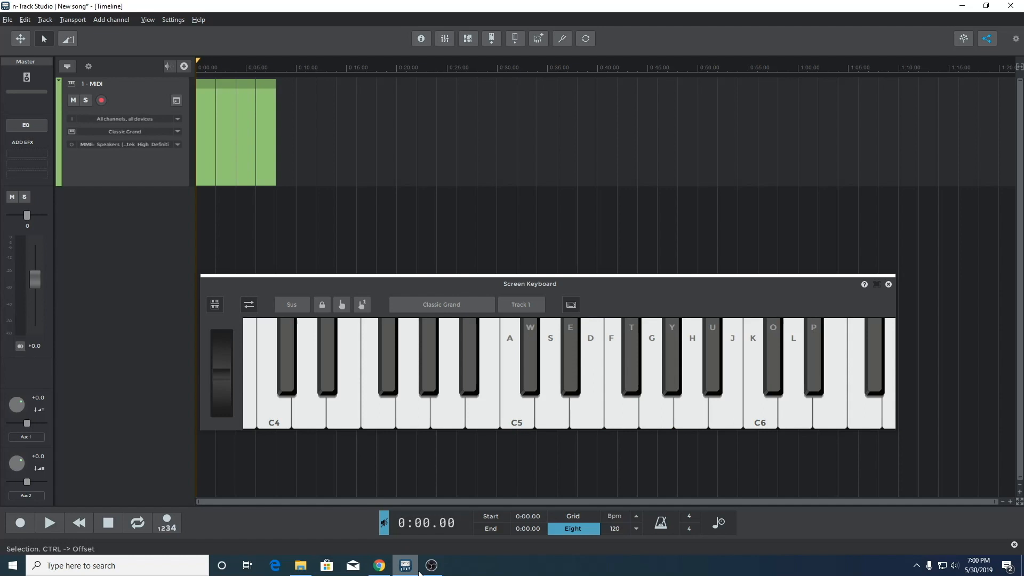
# Step: Apply the same Scarlett MME devices in the other n-Track project window
pyautogui.click(174, 20)
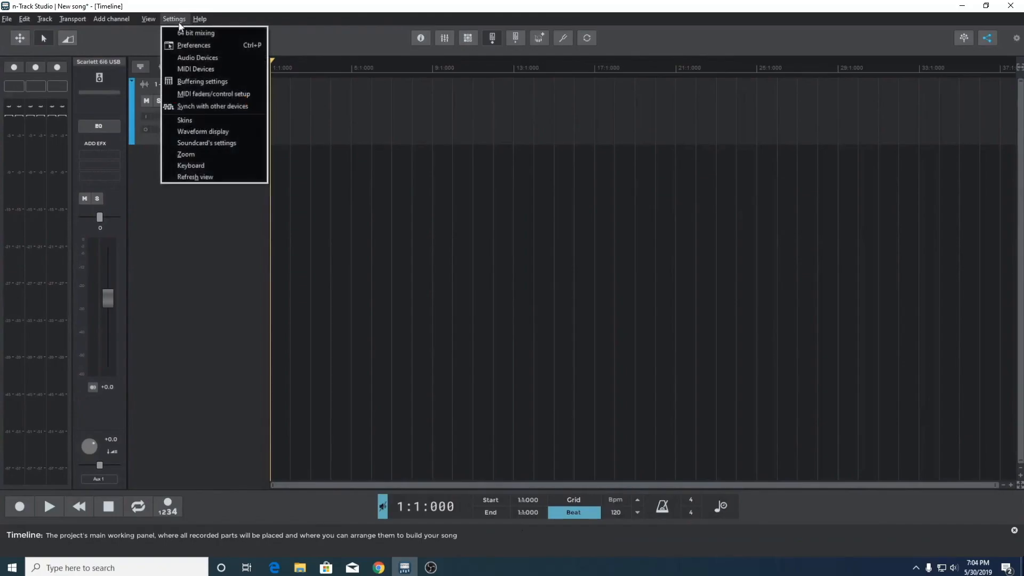
pyautogui.click(198, 56)
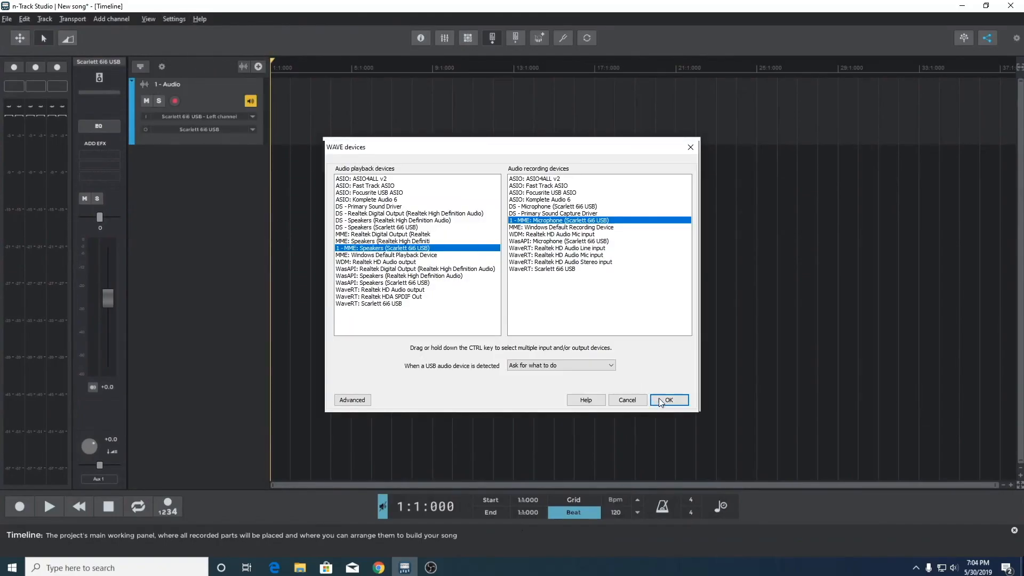
pyautogui.click(669, 399)
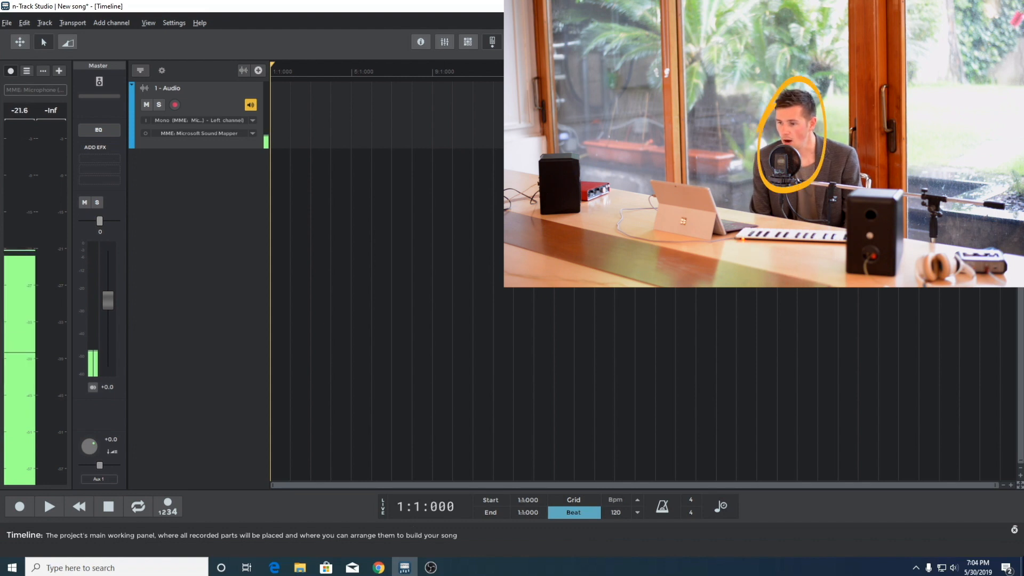